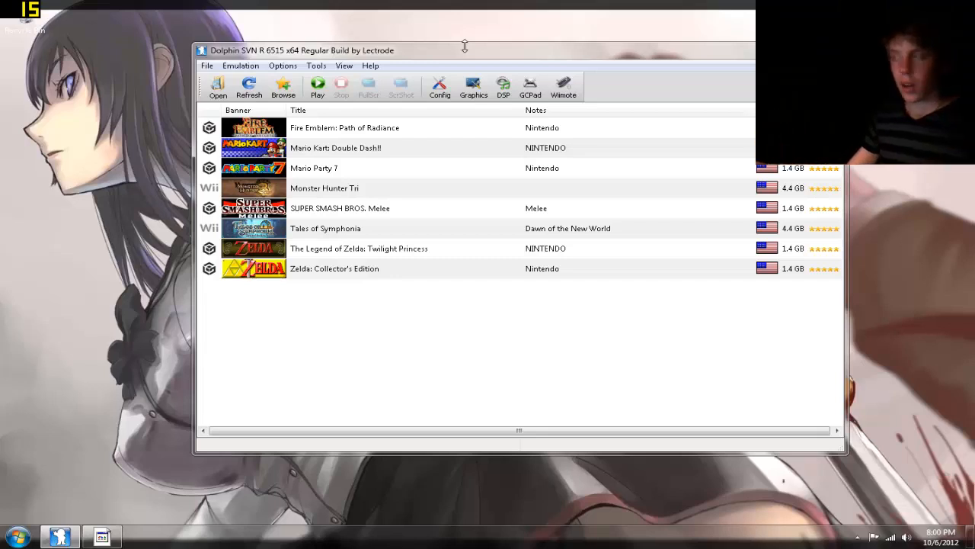
mouse_move(244, 54)
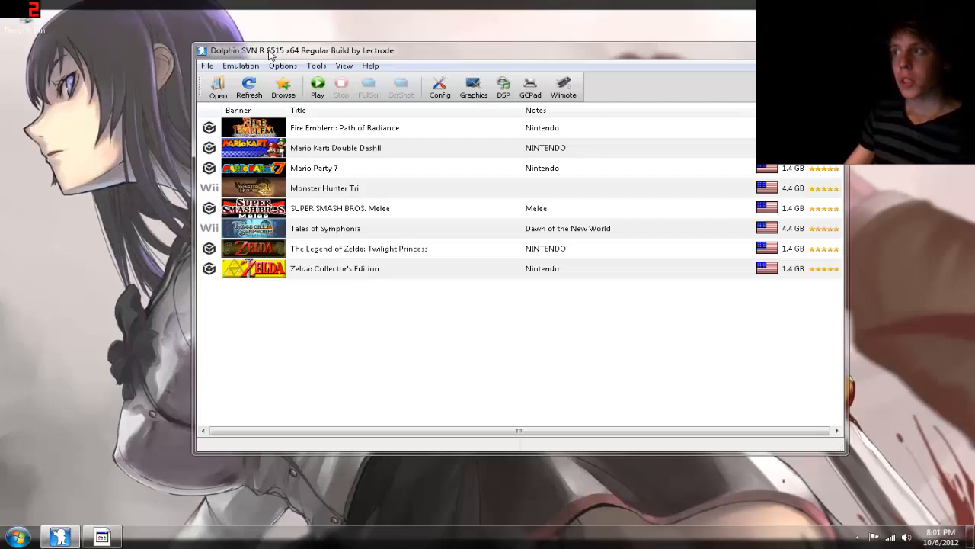
mouse_move(302, 80)
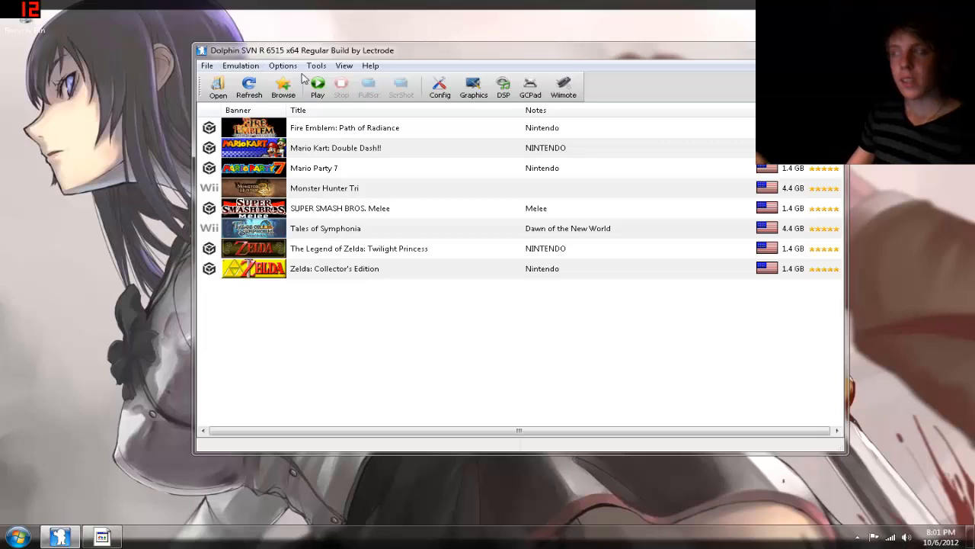
mouse_move(384, 59)
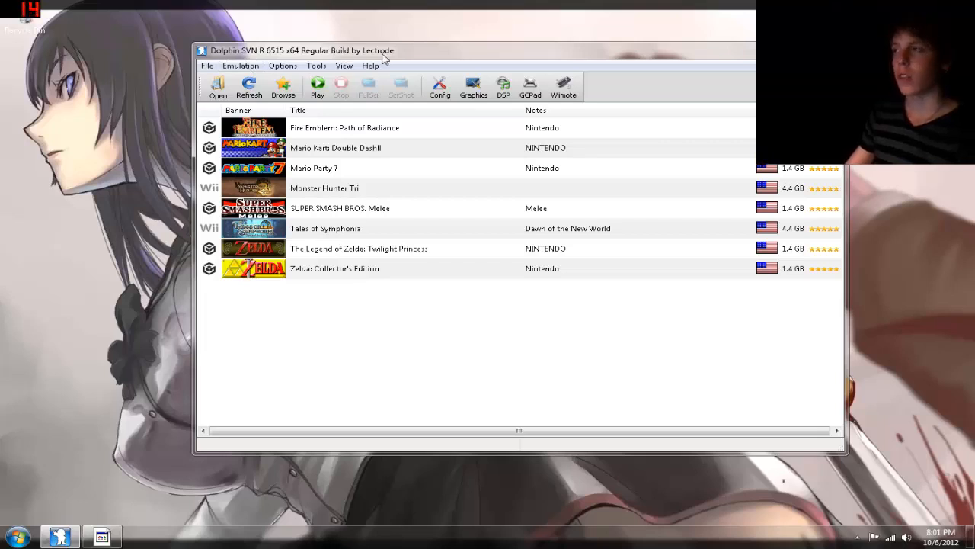
mouse_move(402, 146)
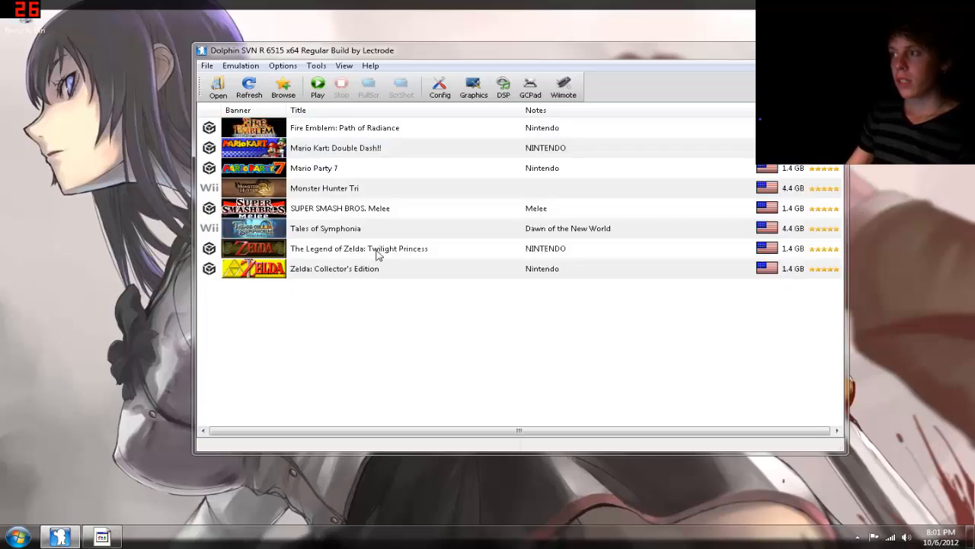
- Select Zelda: Collector's Edition, then Monster Hunter Tri in the game list
click(335, 268)
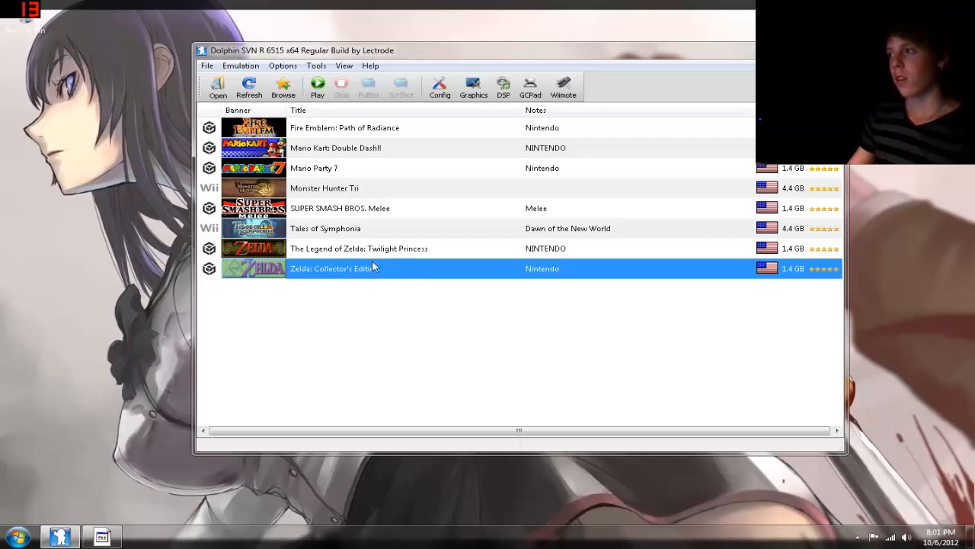
click(325, 189)
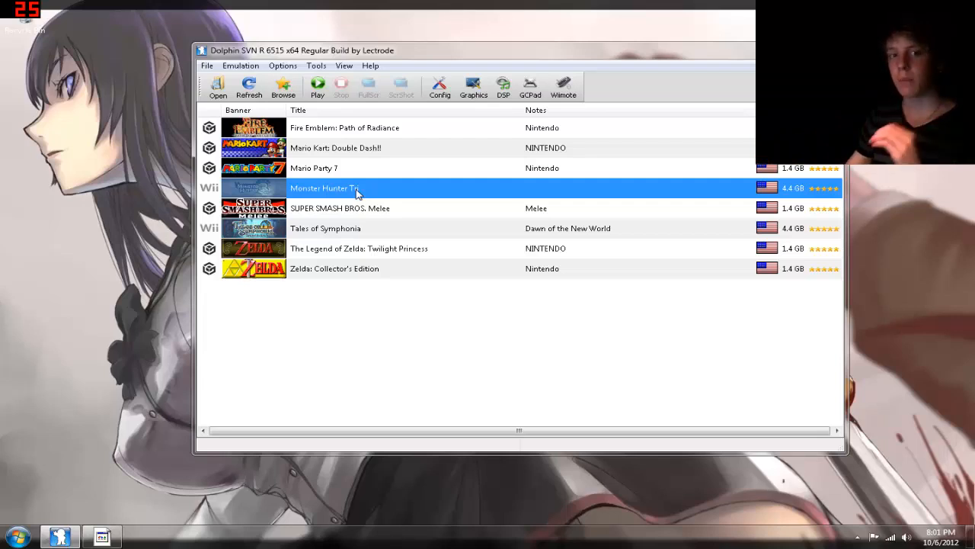
mouse_move(439, 86)
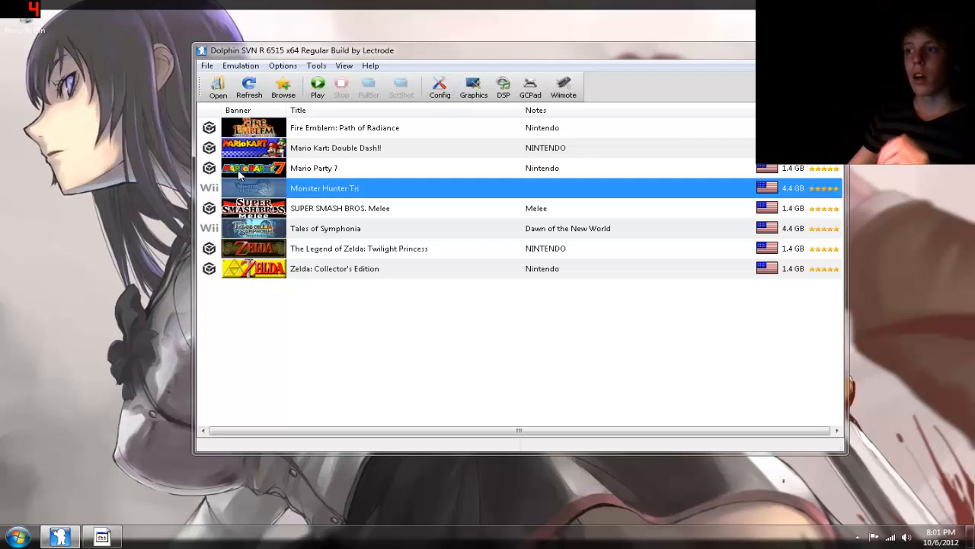
- Search the Start menu for dxdiag and launch the DirectX Diagnostic Tool
click(14, 536)
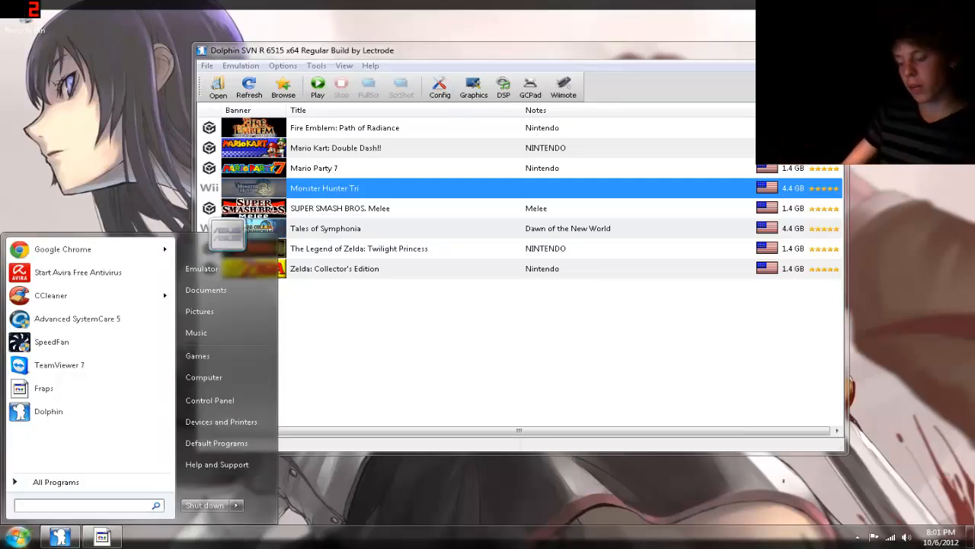
text(dxida)
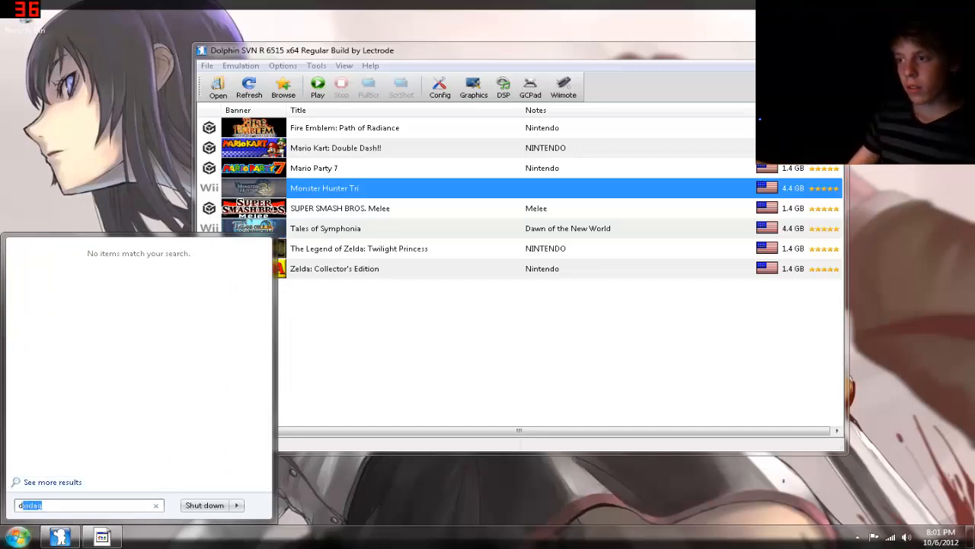
text(dxdi)
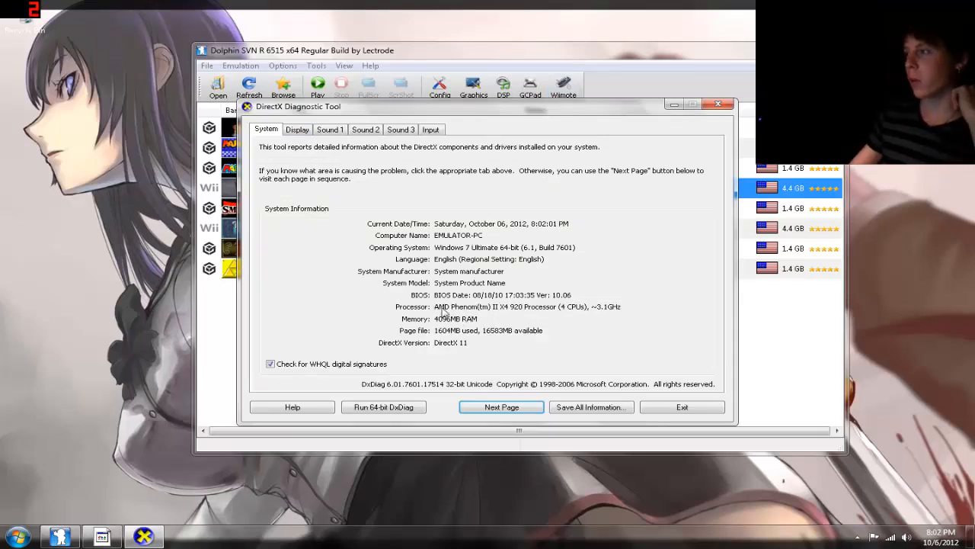
mouse_move(584, 312)
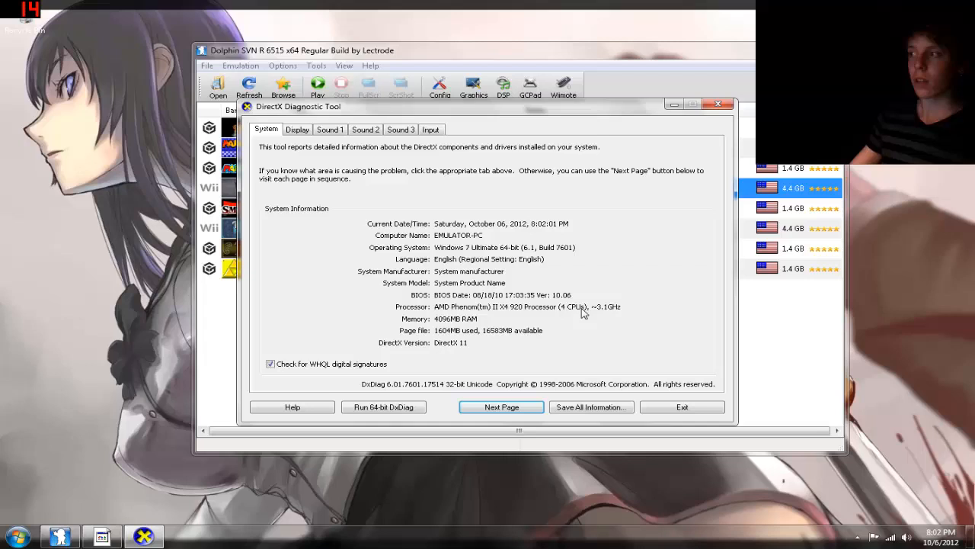
mouse_move(427, 323)
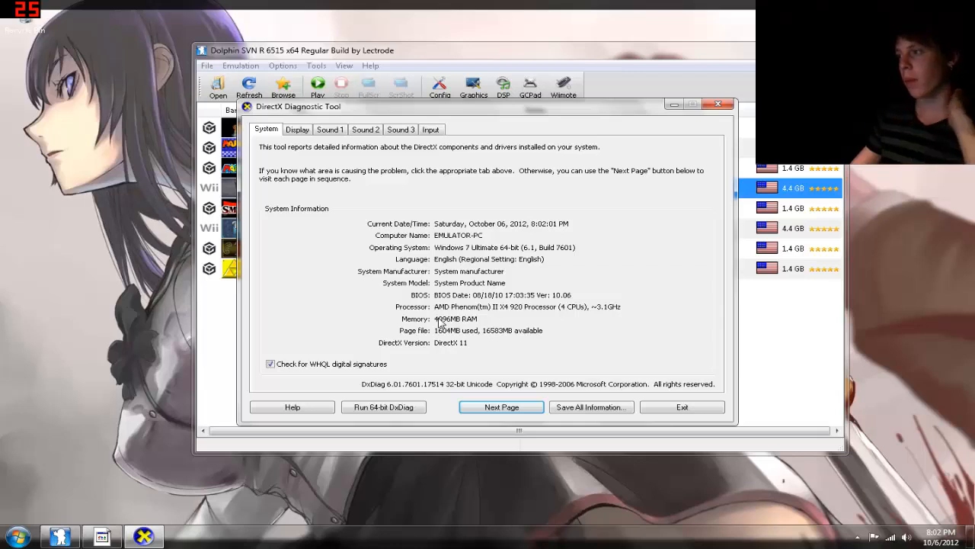
mouse_move(434, 321)
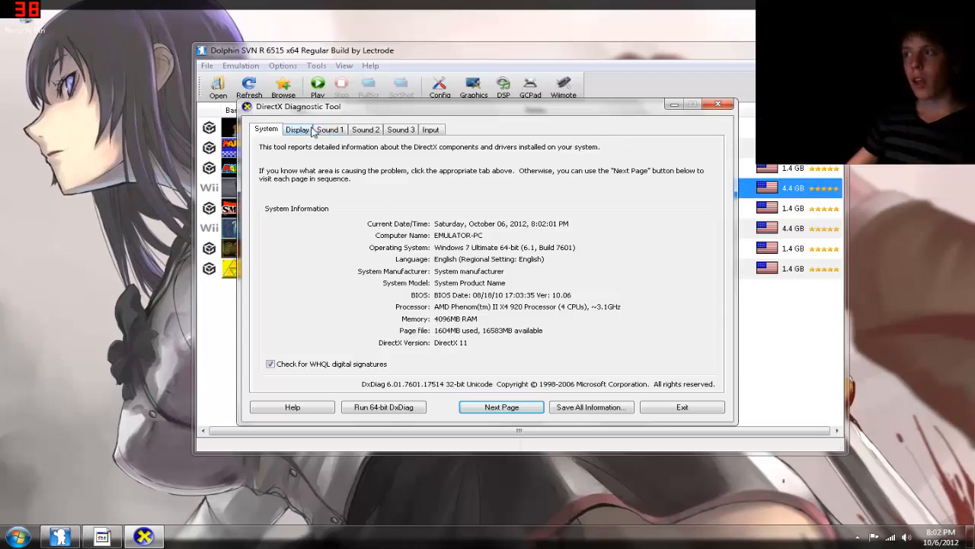
- Show the Display page with the ASUS EAH6450 card and driver details
click(297, 128)
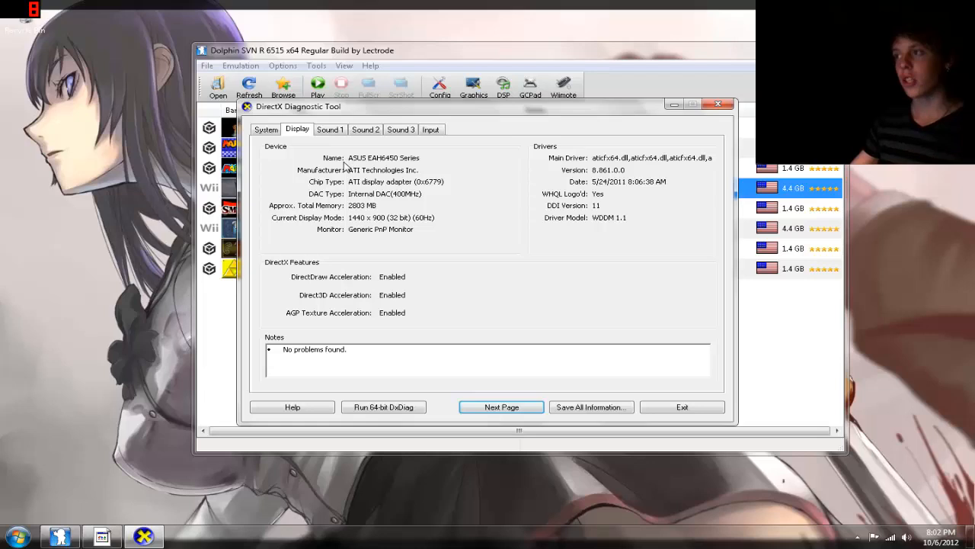
mouse_move(344, 167)
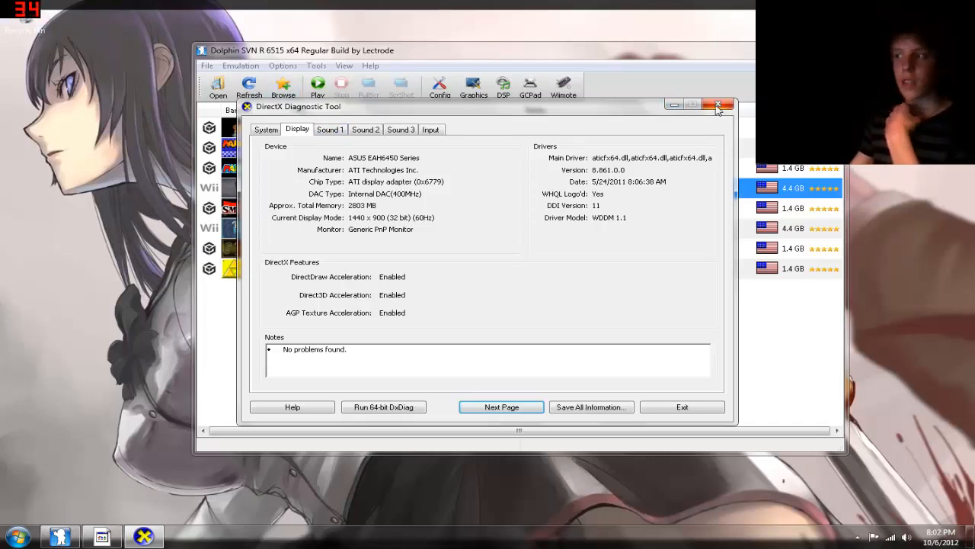
- Close DxDiag and open Dolphin's Configuration, expanding the Framelimit list on General
click(718, 105)
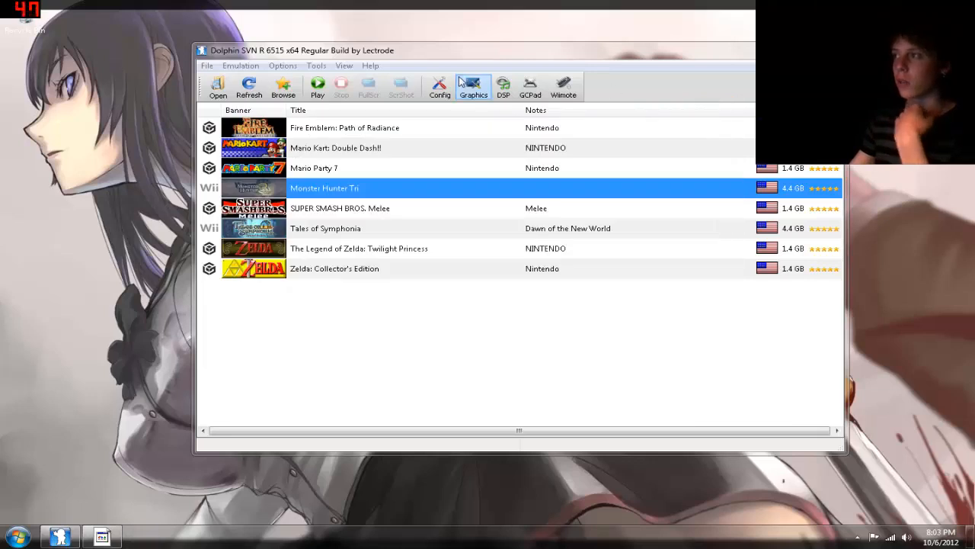
click(438, 85)
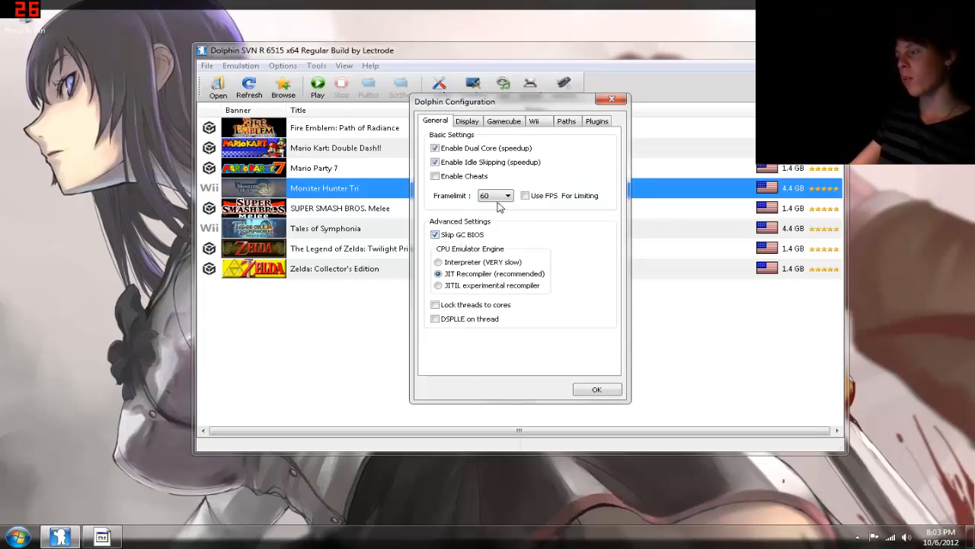
click(508, 195)
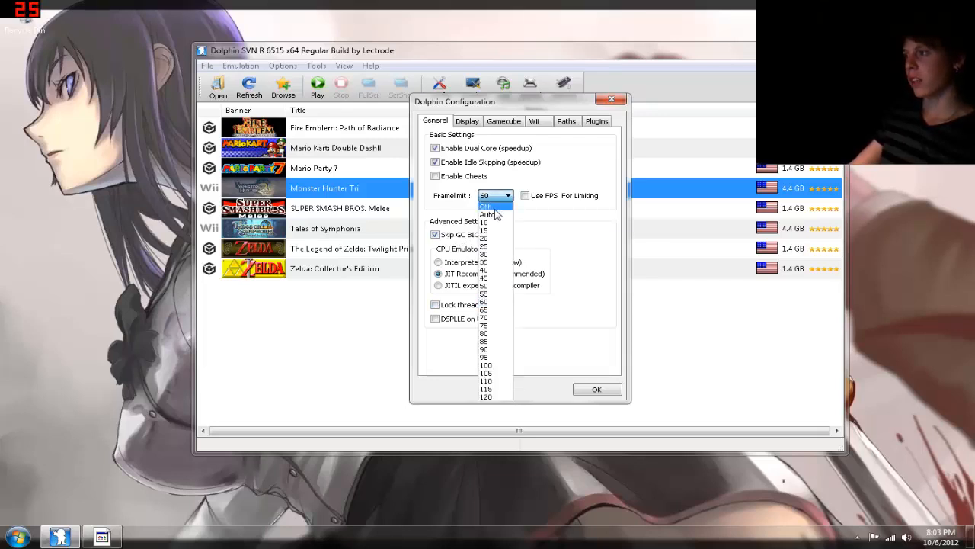
mouse_move(490, 271)
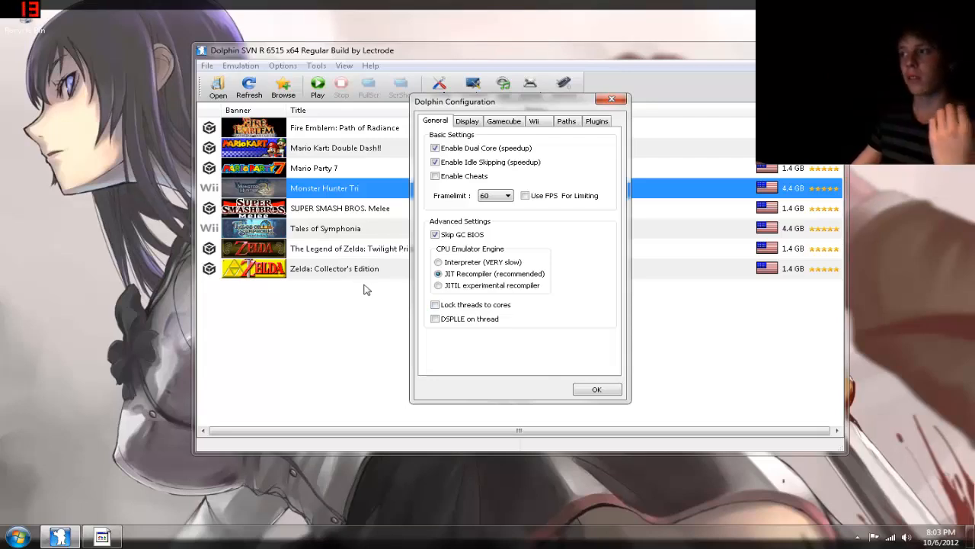
mouse_move(533, 134)
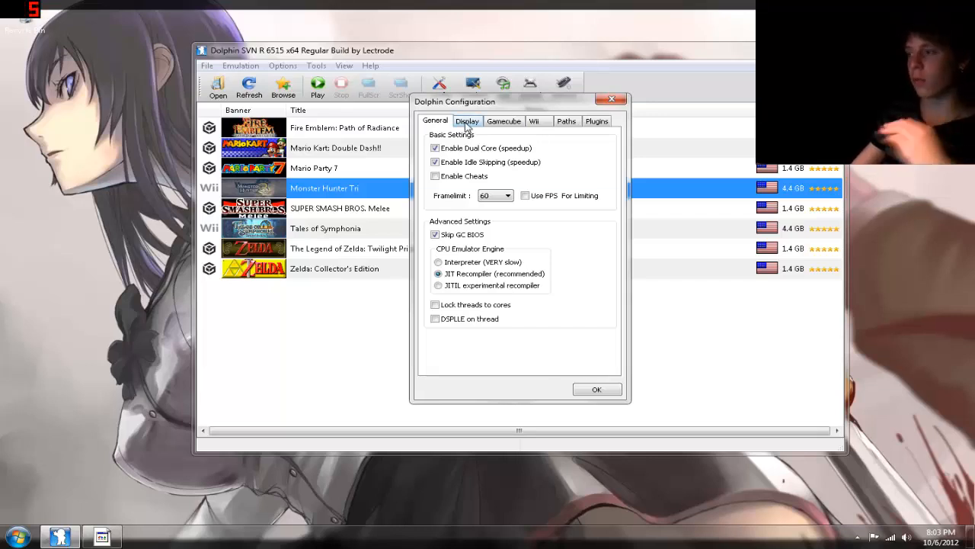
- On the Display settings at 1280x720, uncheck Start Renderer in Fullscreen
click(466, 122)
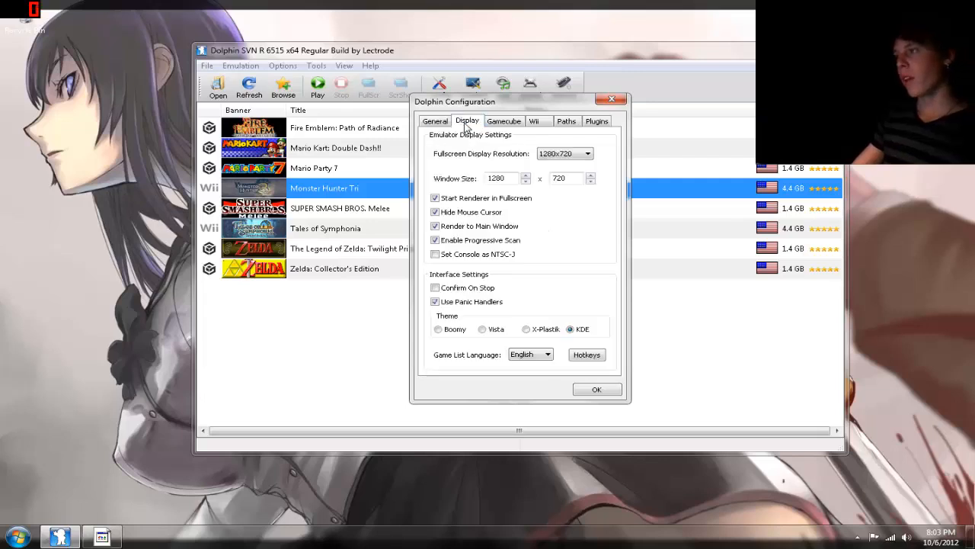
mouse_move(565, 152)
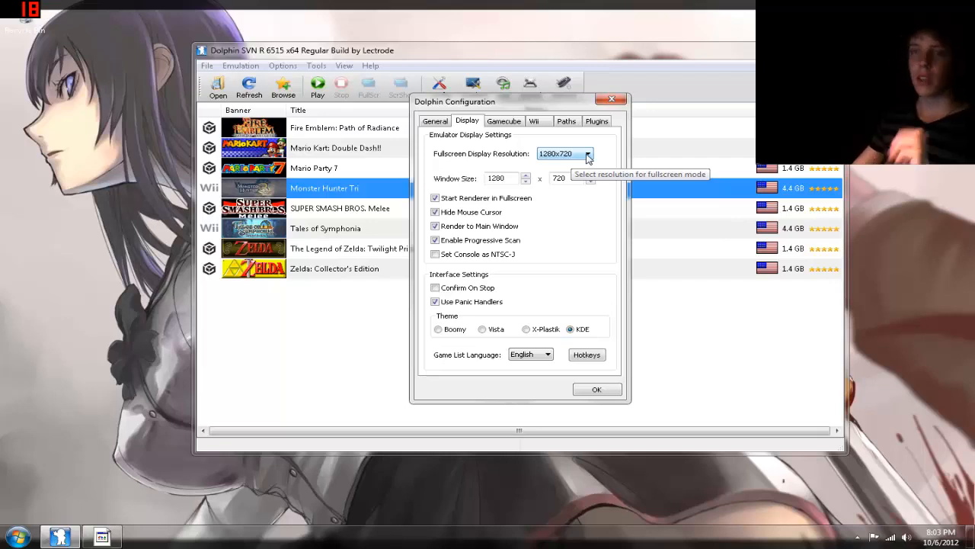
mouse_move(582, 161)
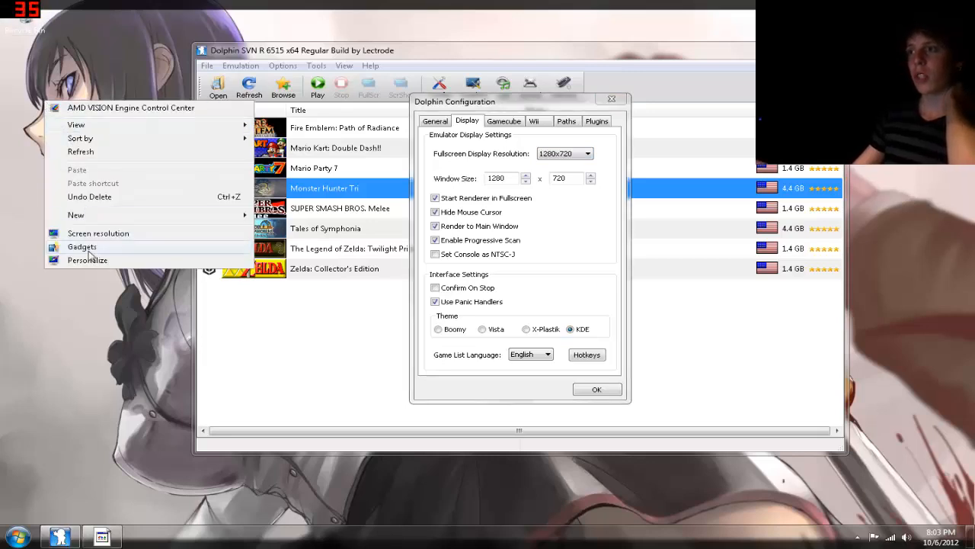
click(98, 233)
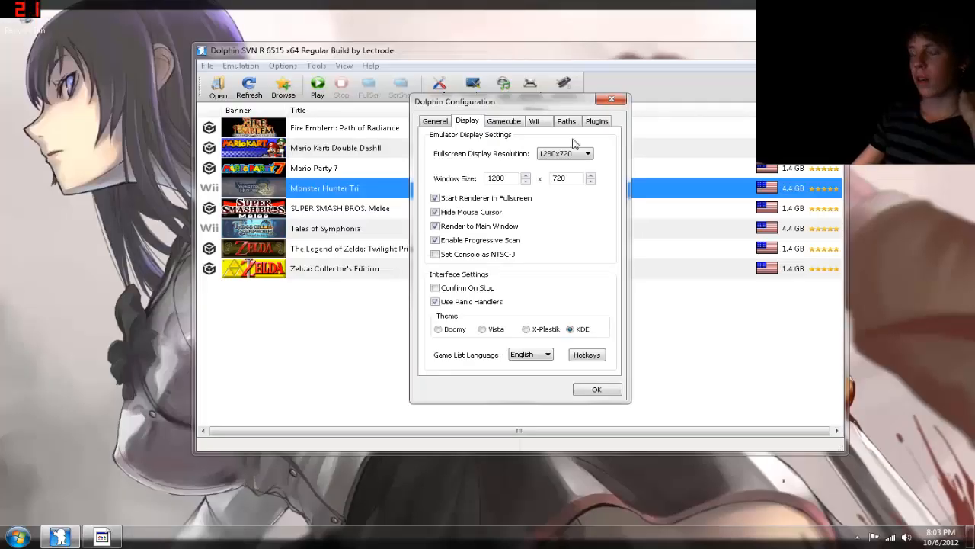
click(587, 152)
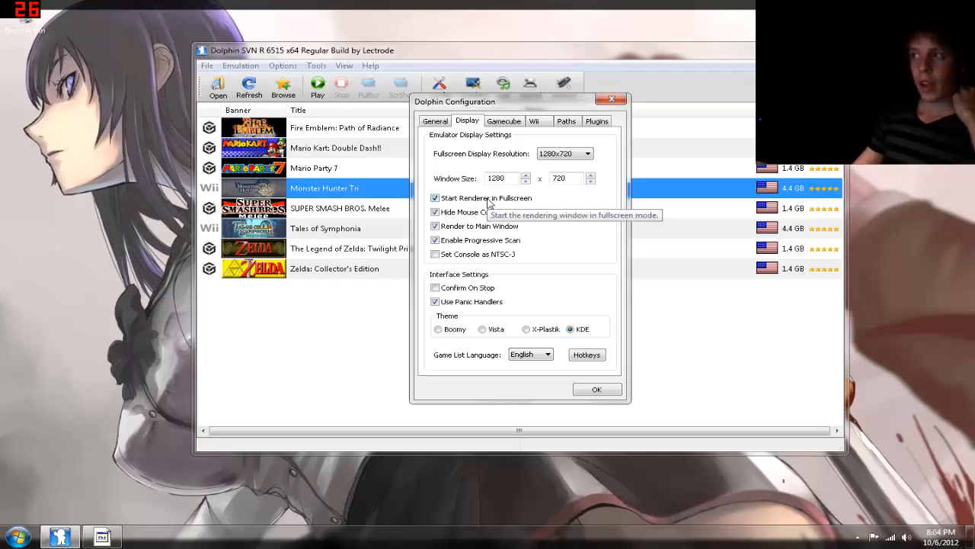
click(435, 198)
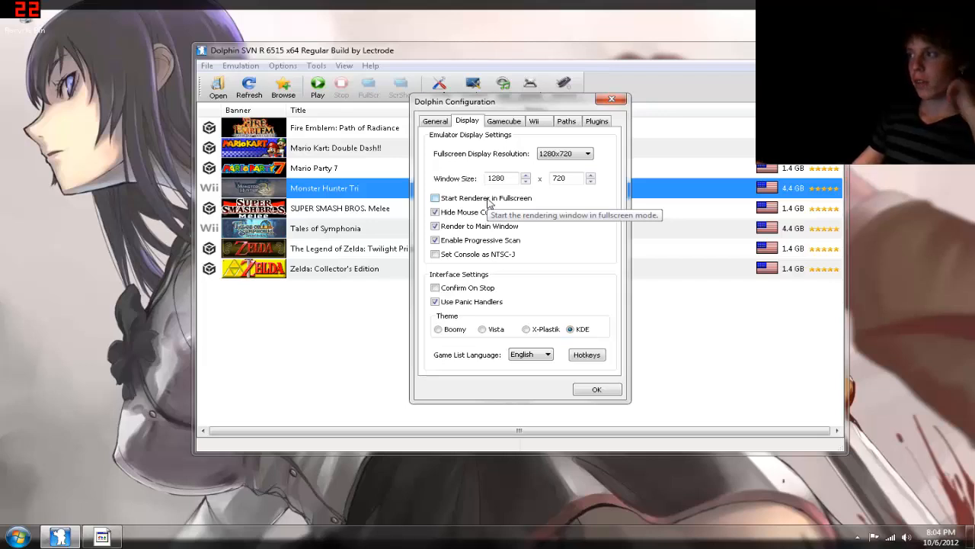
click(436, 198)
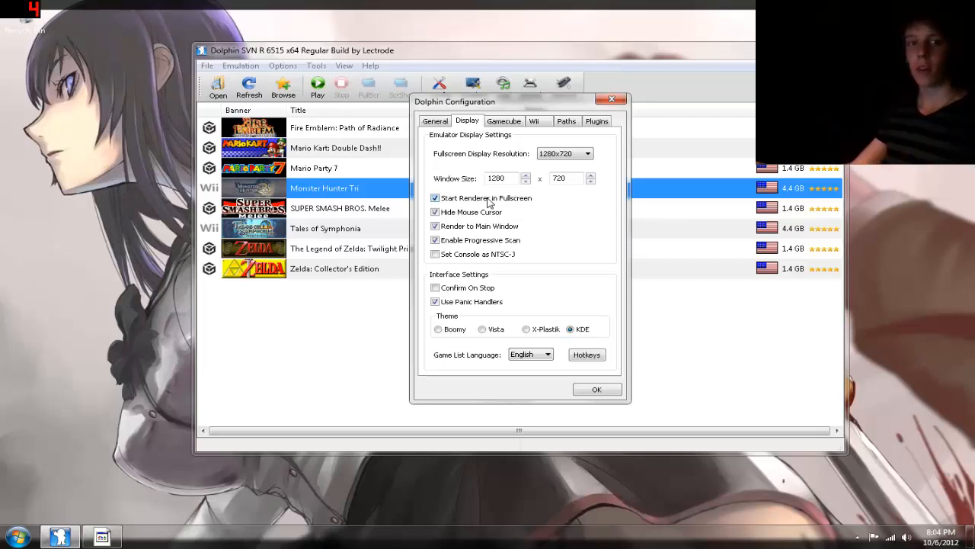
click(436, 199)
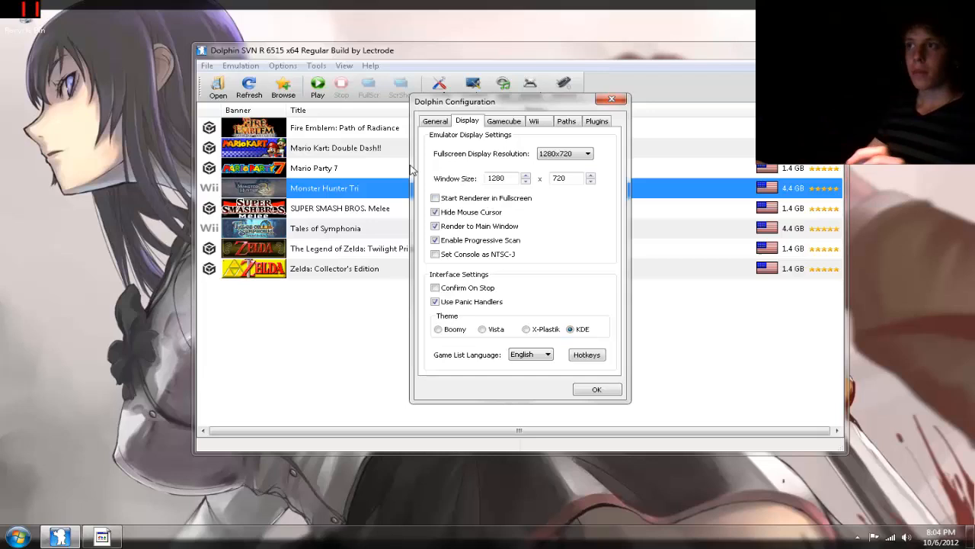
mouse_move(539, 181)
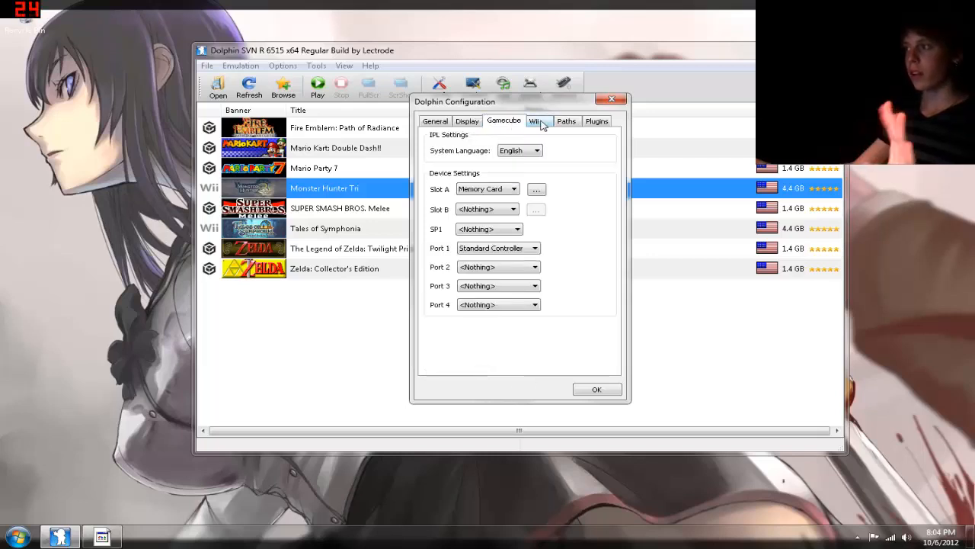
- From the Plugins page, open Config for the Direct3D9 graphics plugin
click(597, 121)
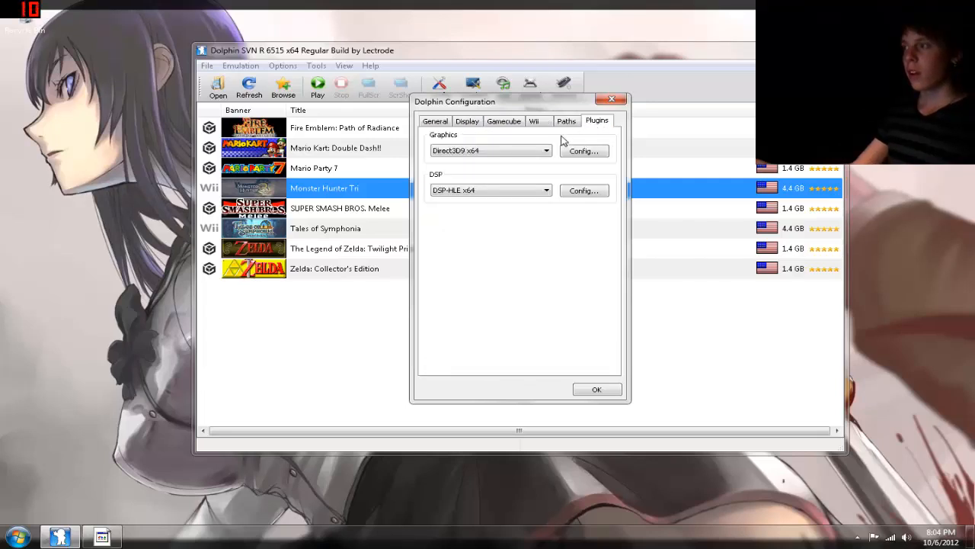
click(487, 151)
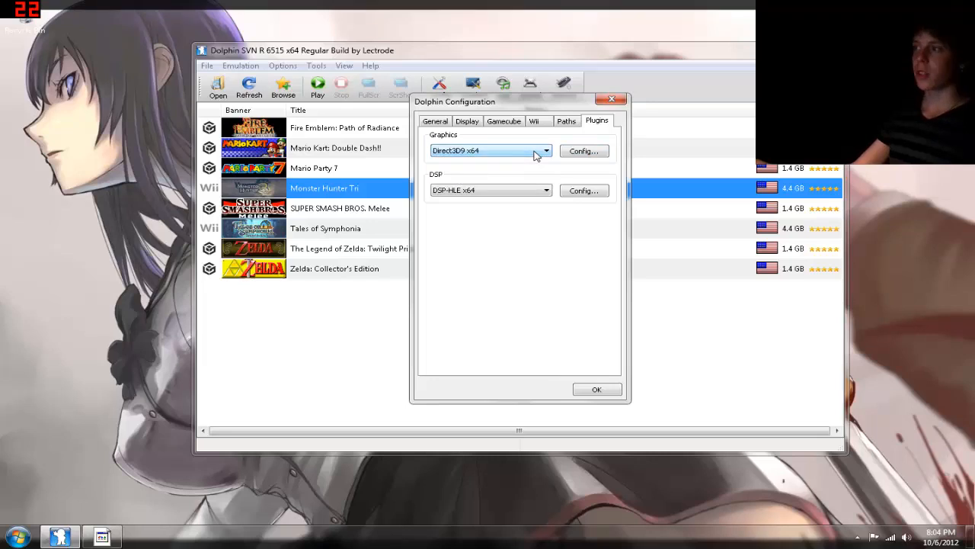
mouse_move(460, 156)
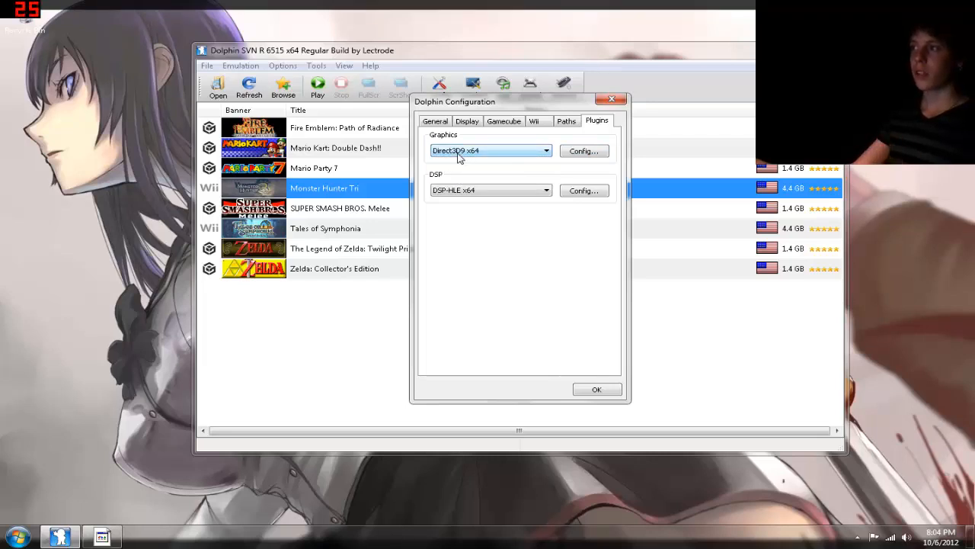
click(584, 150)
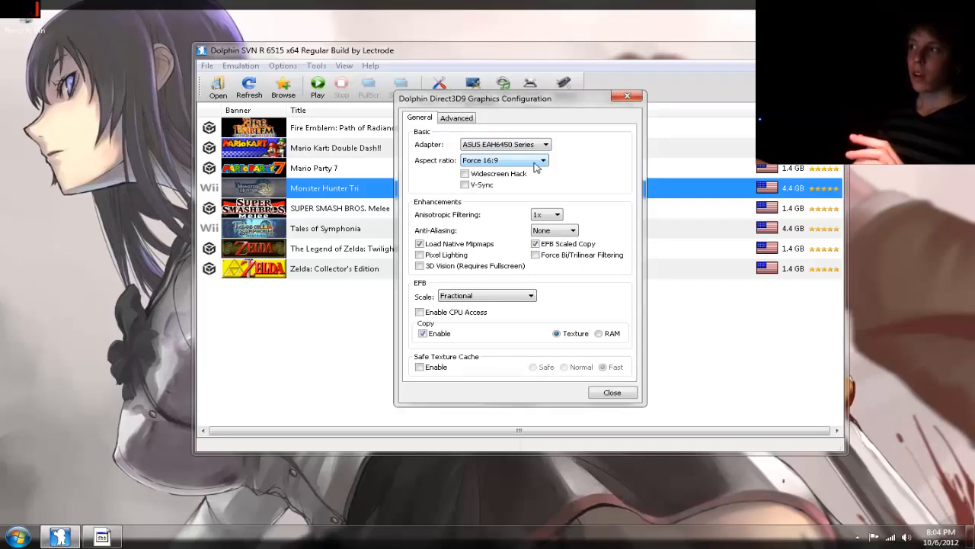
- Try the aspect ratio choices, switching between Auto (recommended) and Force 16:9
click(502, 160)
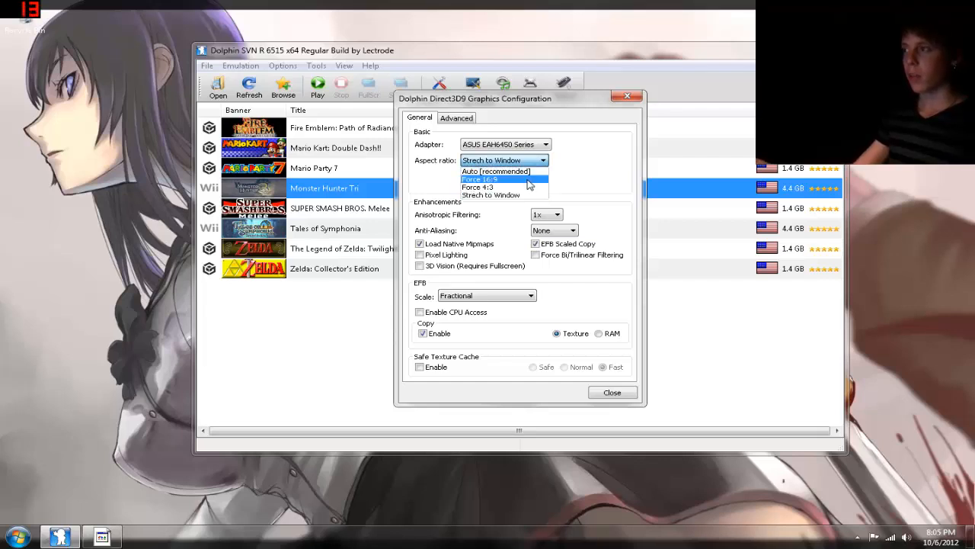
click(480, 180)
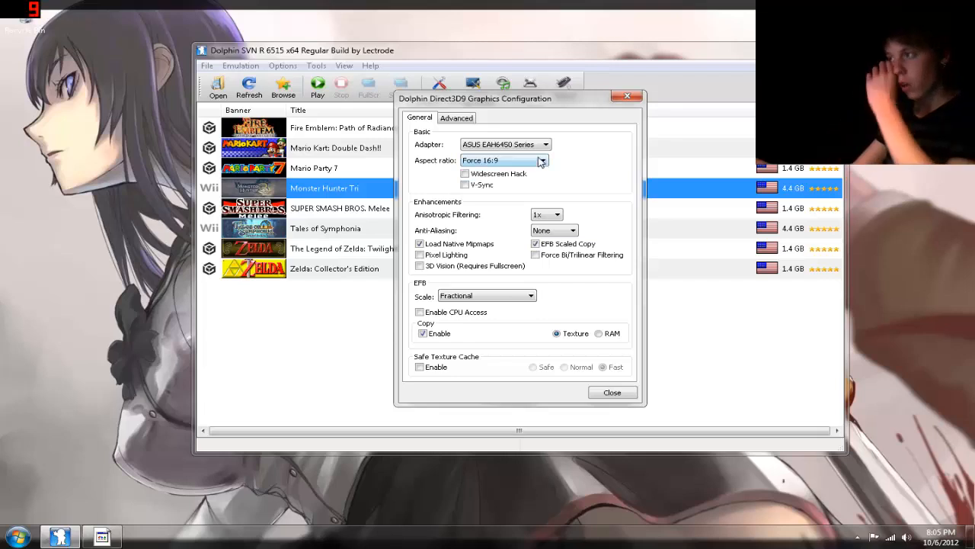
click(496, 160)
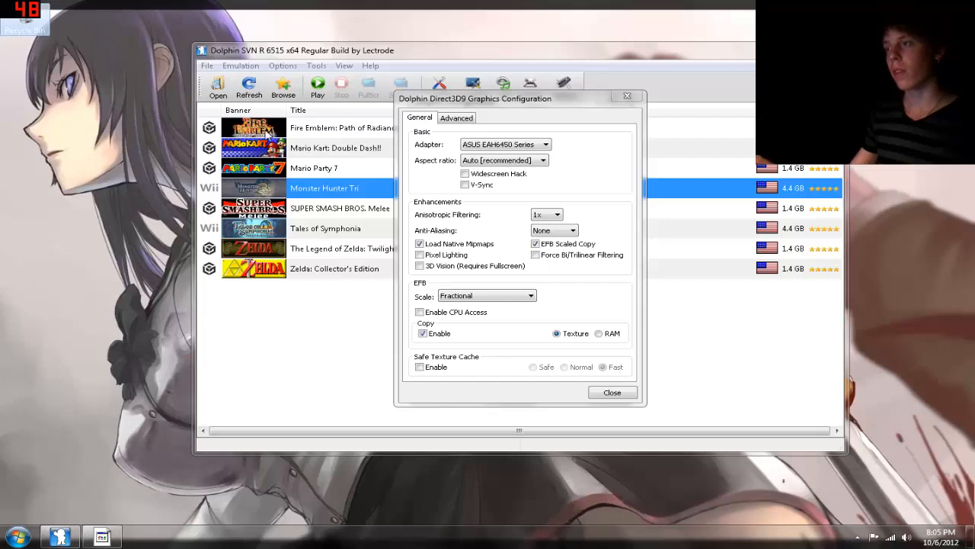
mouse_move(167, 48)
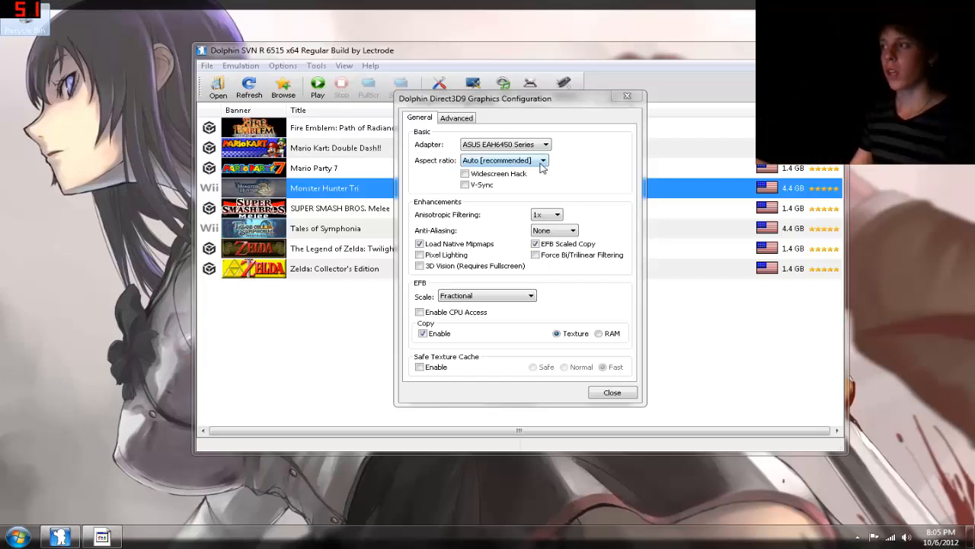
click(480, 174)
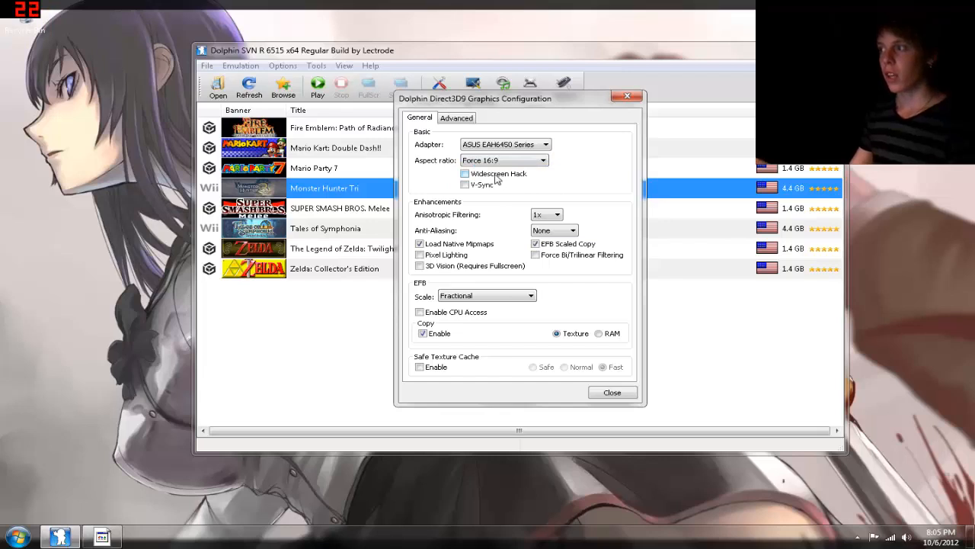
mouse_move(495, 178)
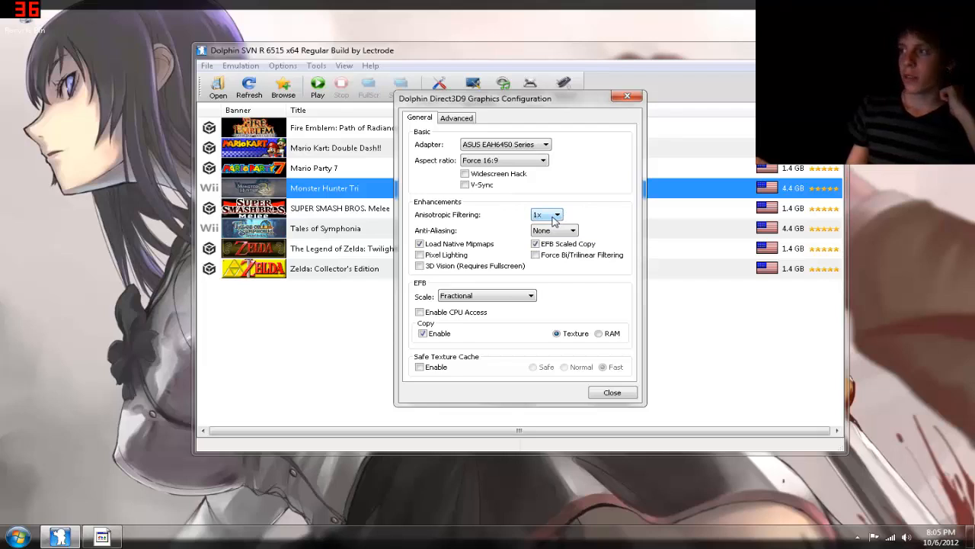
- Keep anisotropic filtering at 1x, anti-aliasing None, and EFB Scaled Copy re-enabled
click(499, 160)
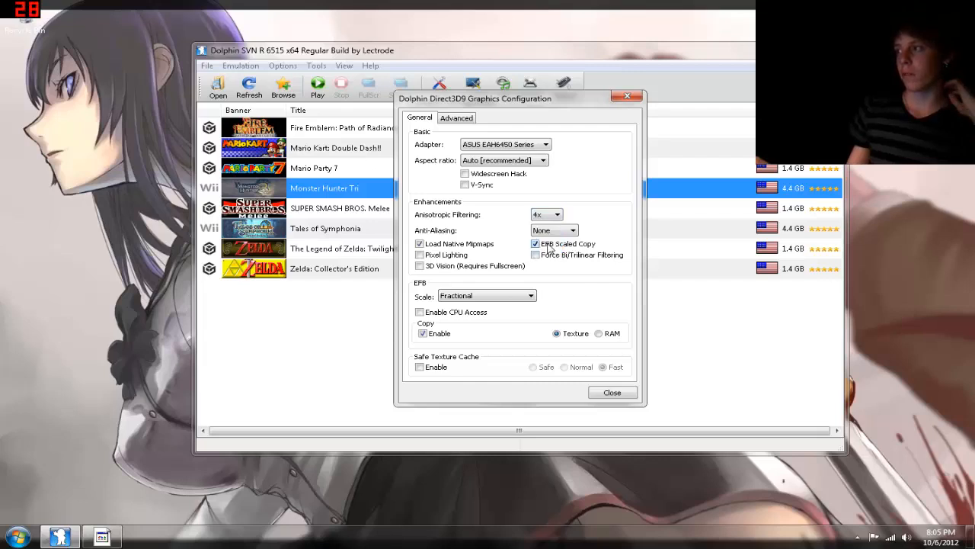
click(567, 213)
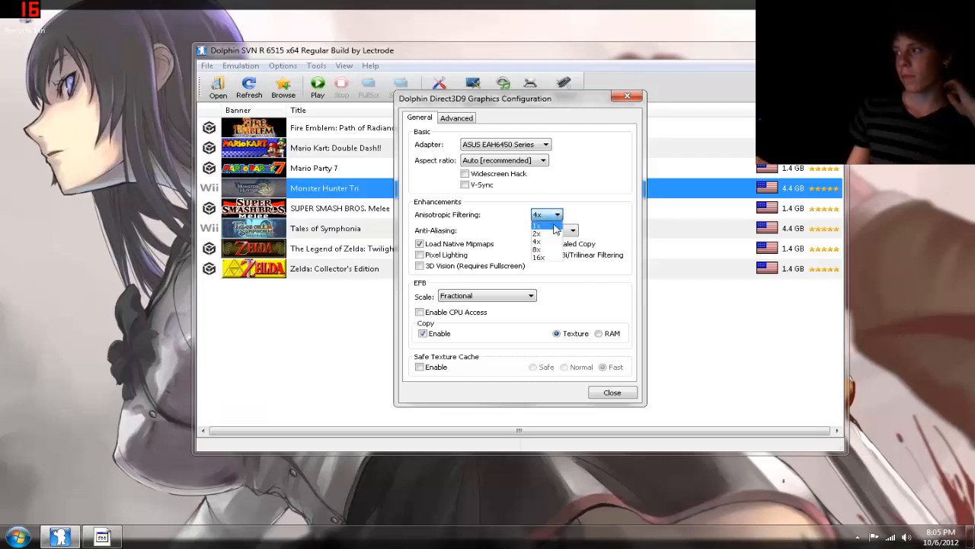
click(555, 230)
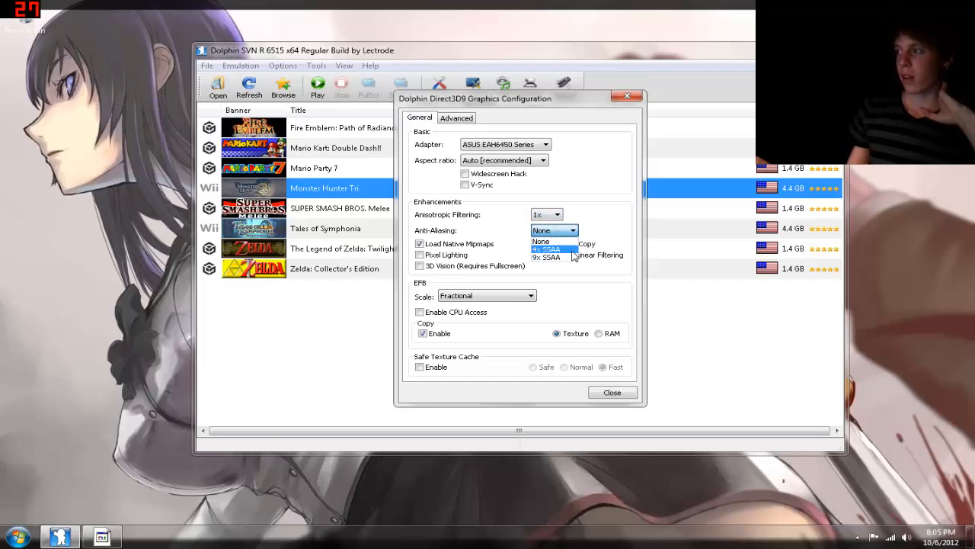
click(542, 240)
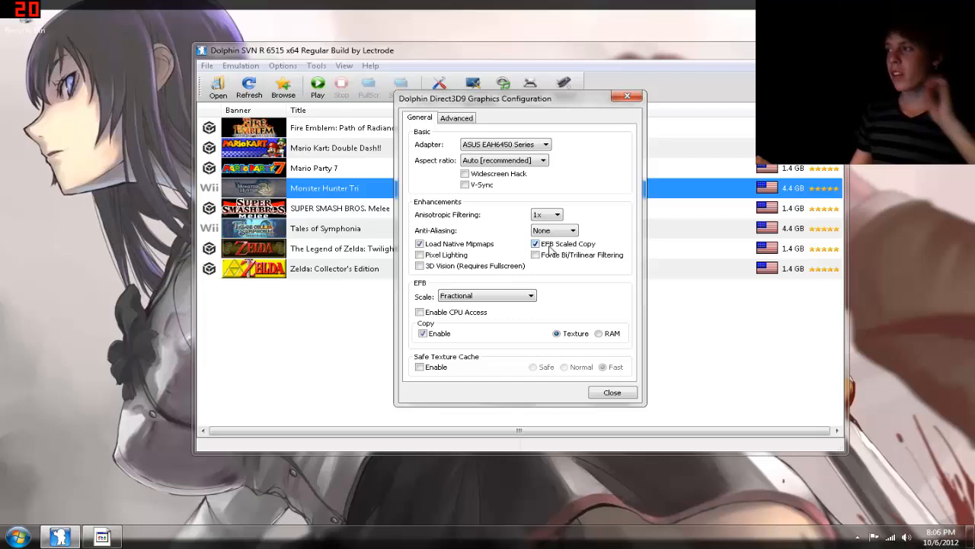
click(536, 244)
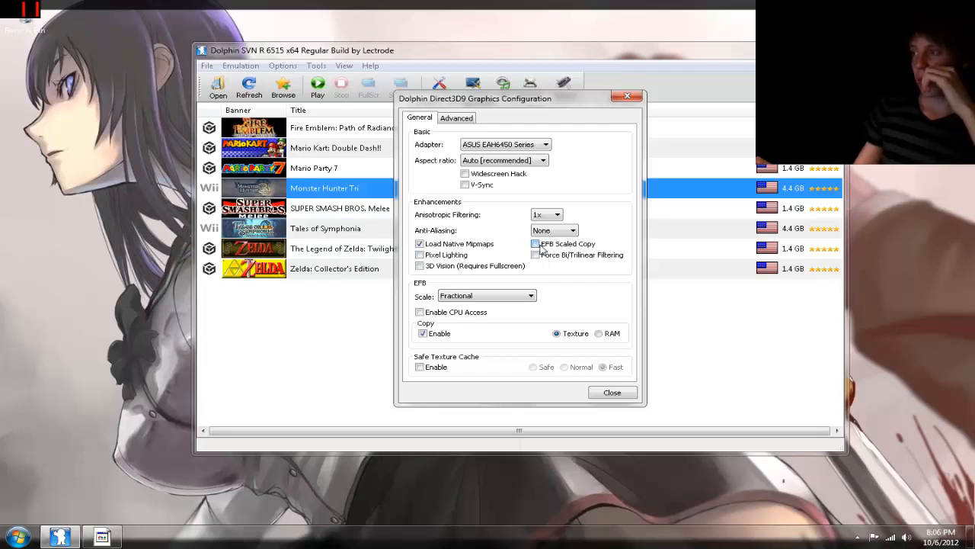
click(535, 244)
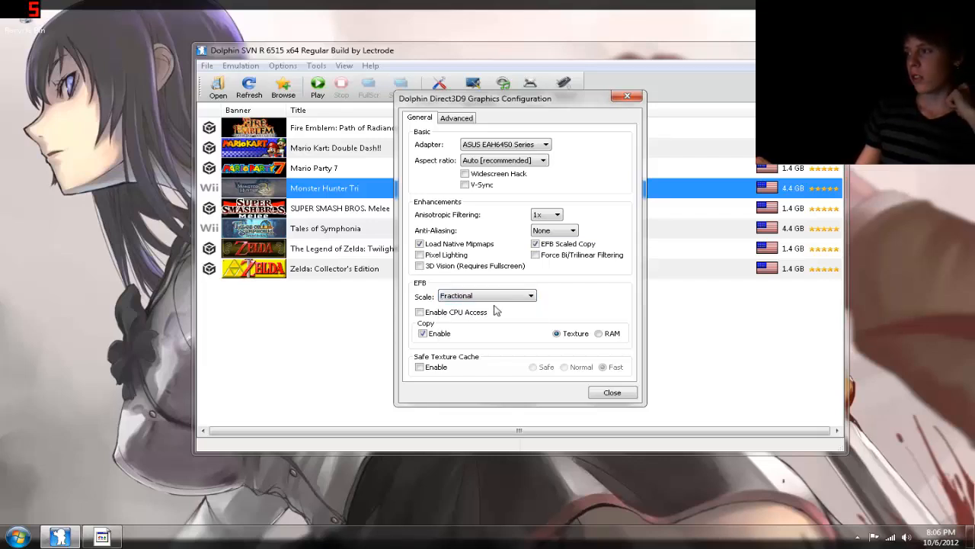
- Set EFB scale to 2x and the aspect ratio back to Force 16:9
click(487, 296)
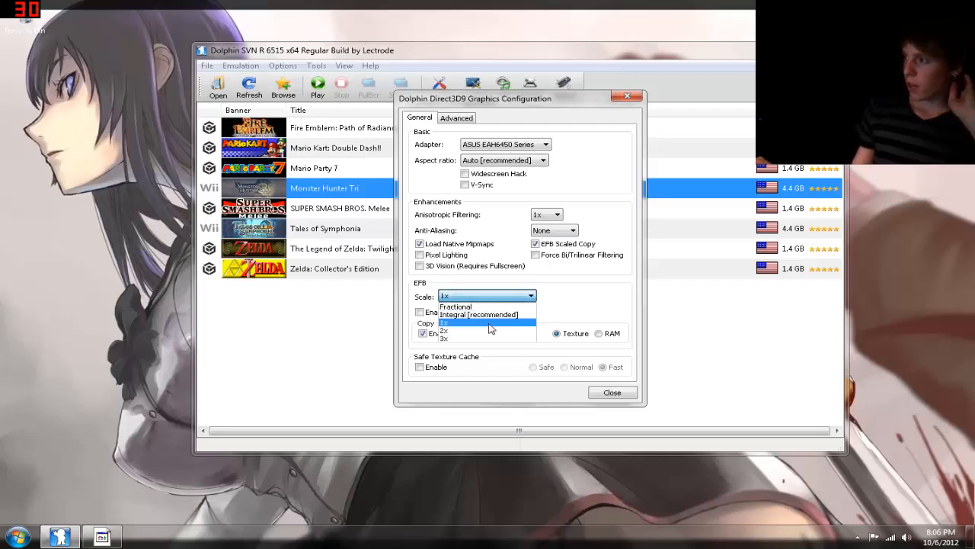
click(445, 331)
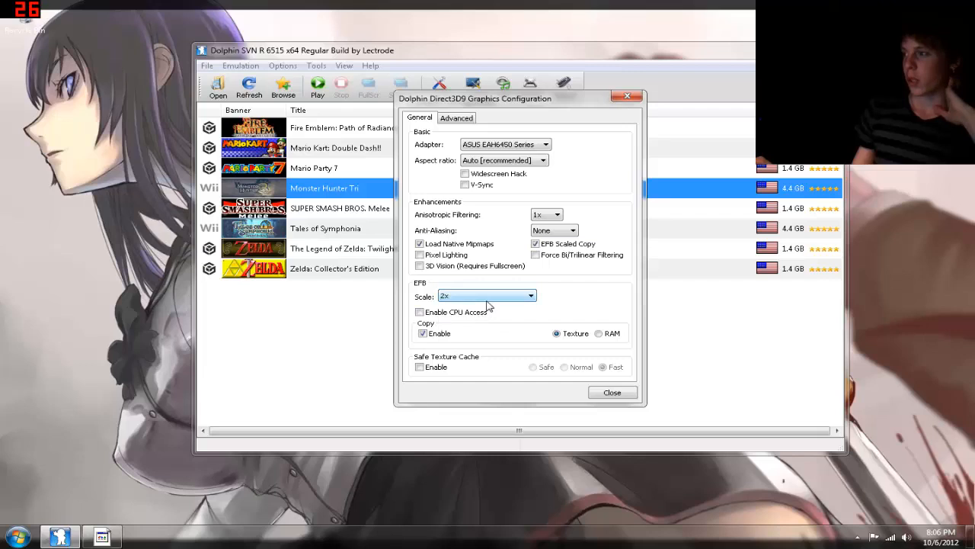
mouse_move(491, 296)
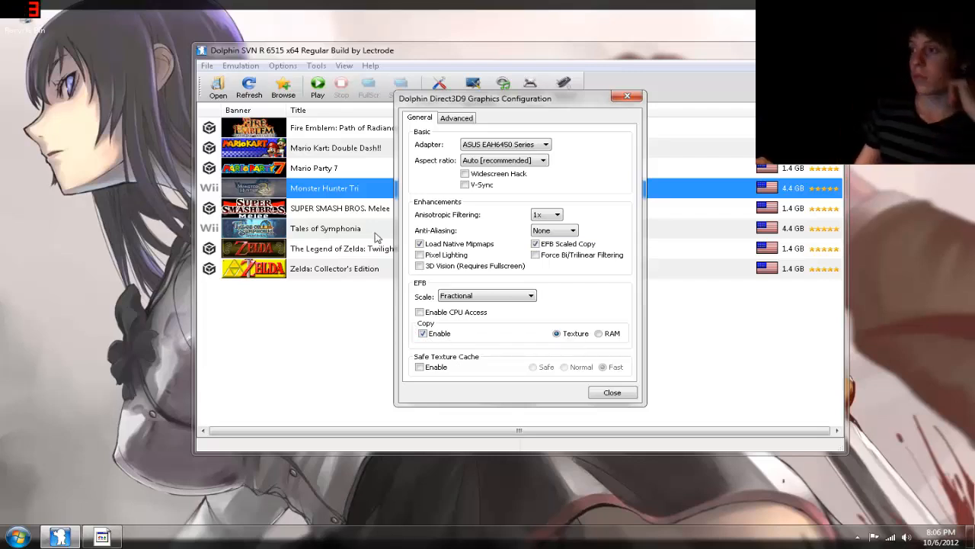
mouse_move(354, 217)
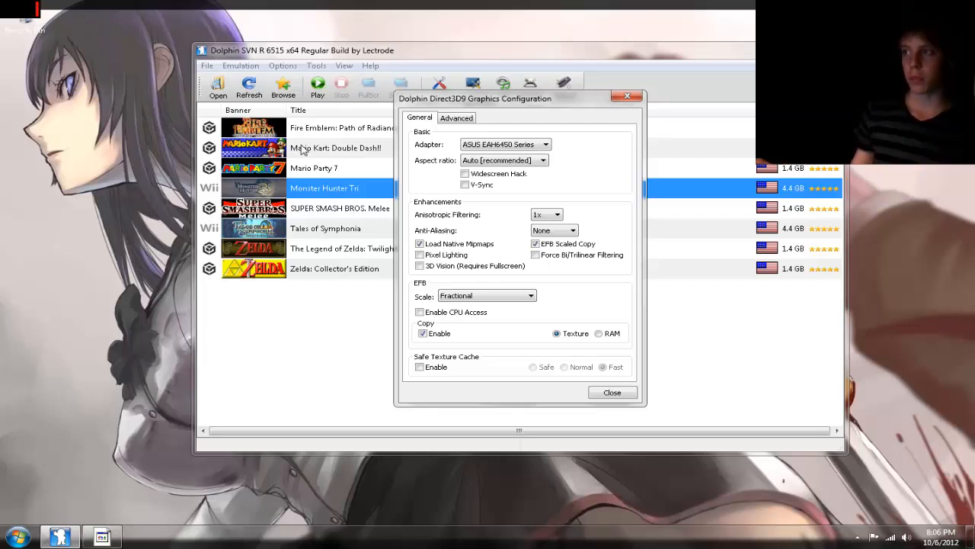
mouse_move(332, 155)
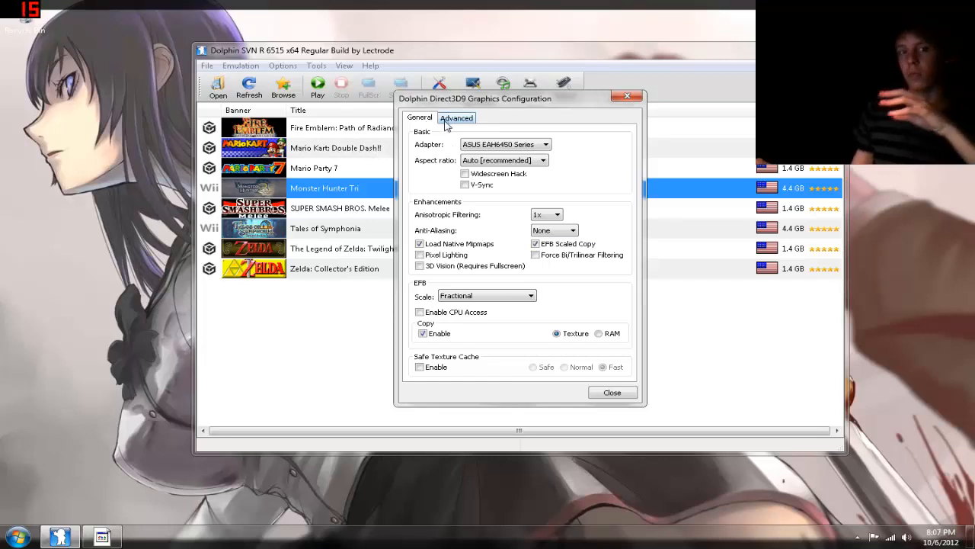
click(419, 117)
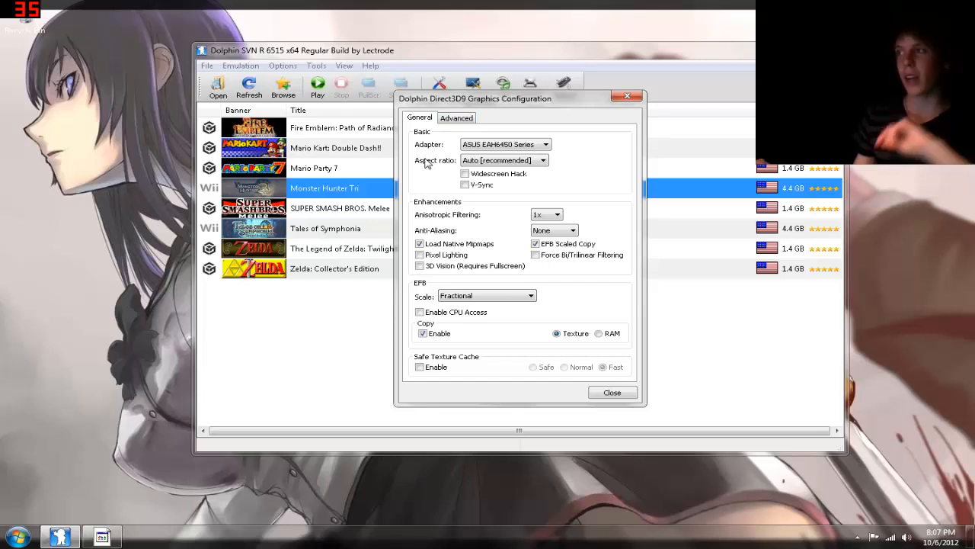
click(541, 160)
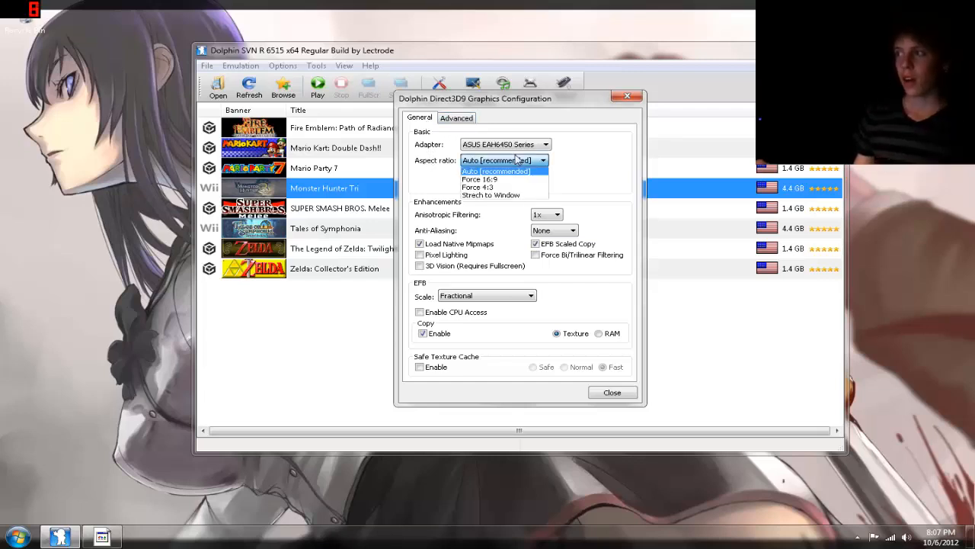
click(478, 180)
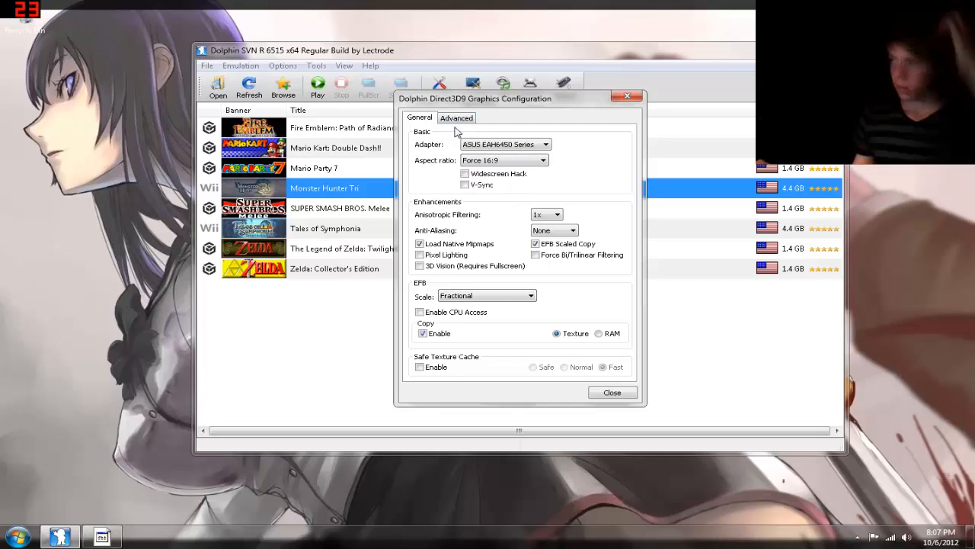
mouse_move(454, 116)
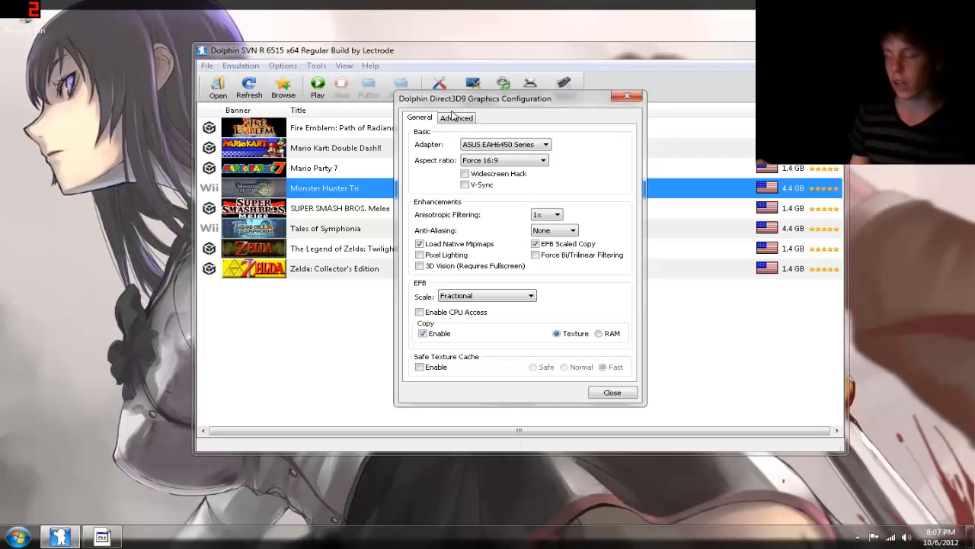
mouse_move(458, 118)
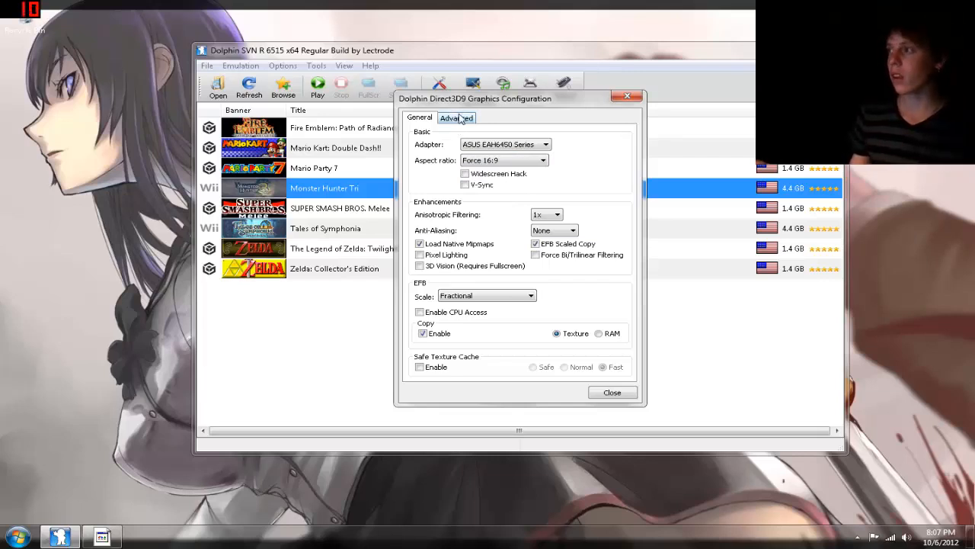
click(457, 117)
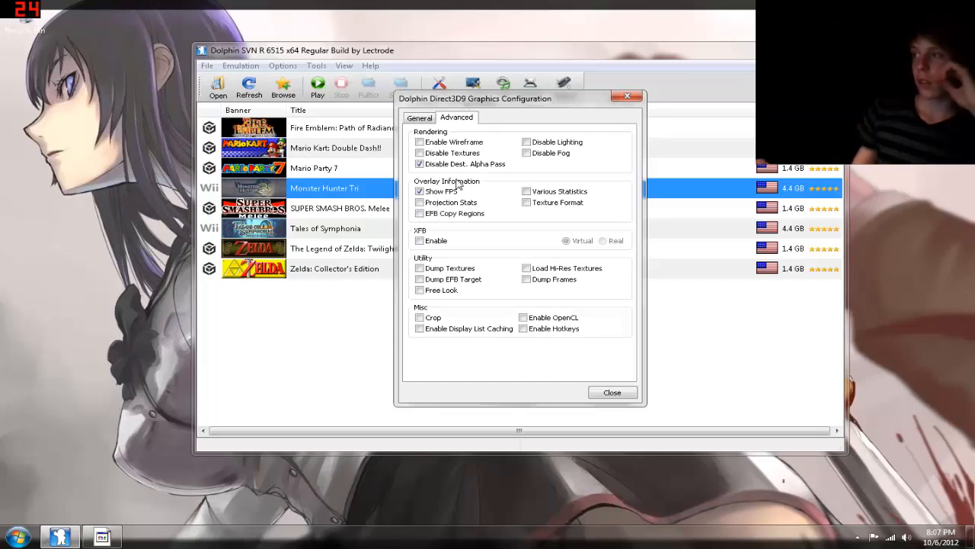
- On the Advanced page keep Show FPS and Disable Dest. Alpha Pass checked
click(420, 164)
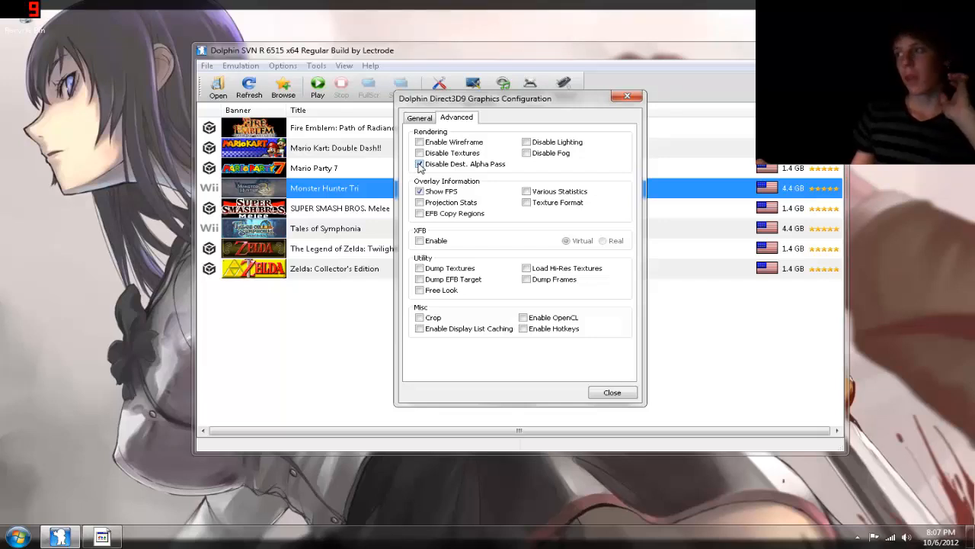
click(421, 164)
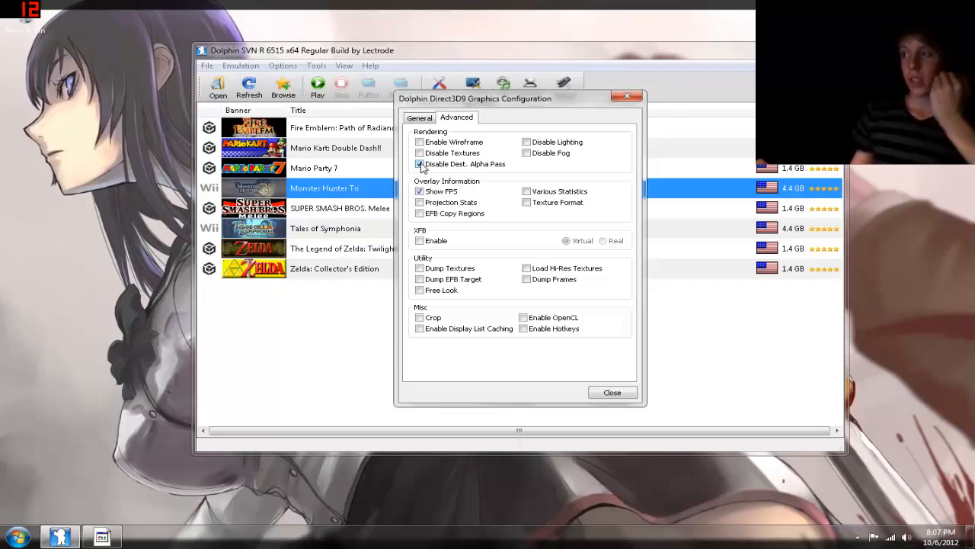
click(419, 165)
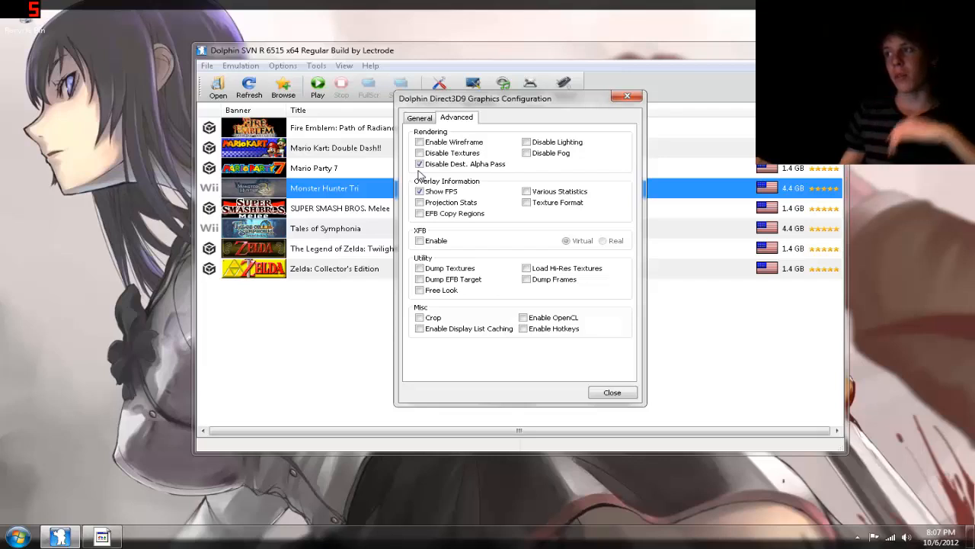
click(419, 165)
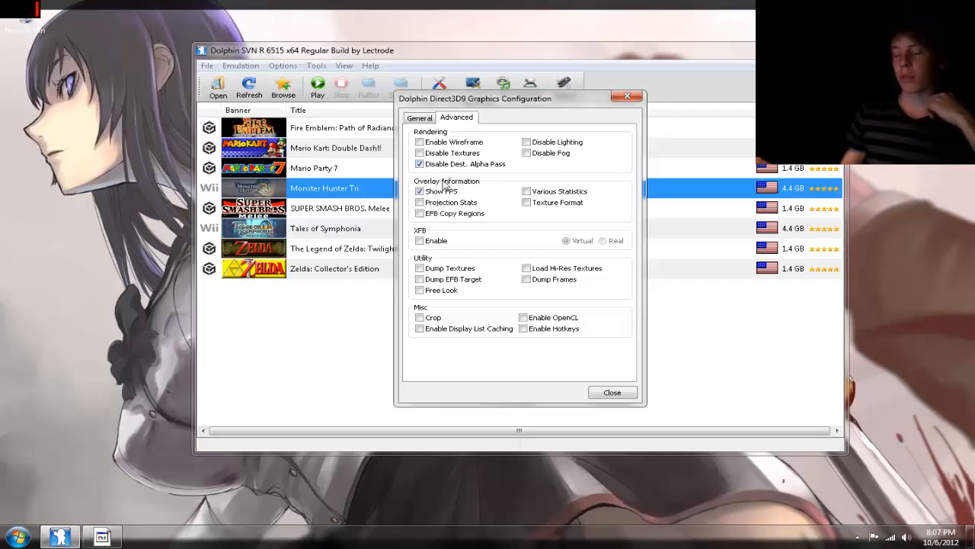
click(420, 192)
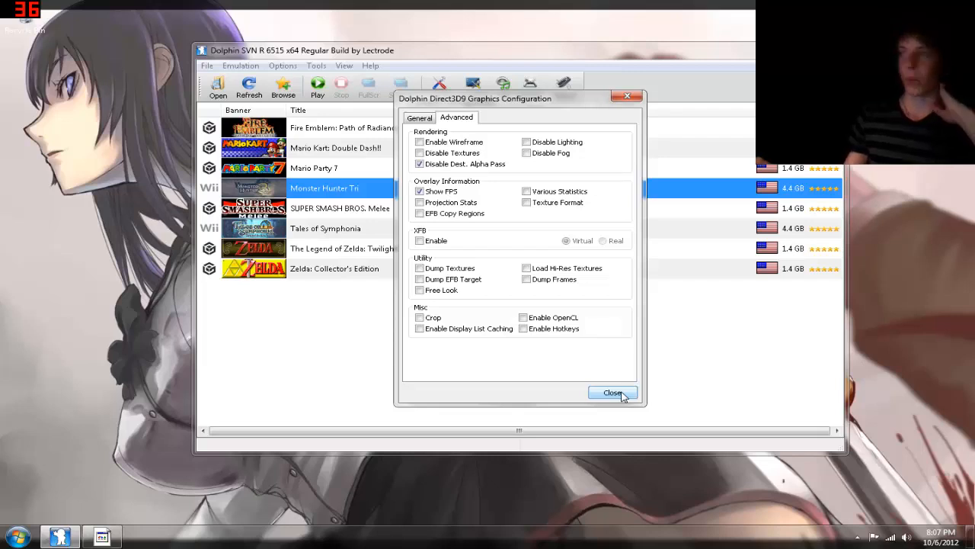
- Close the graphics and configuration windows and launch The Legend of Zelda: Twilight Princess
click(612, 393)
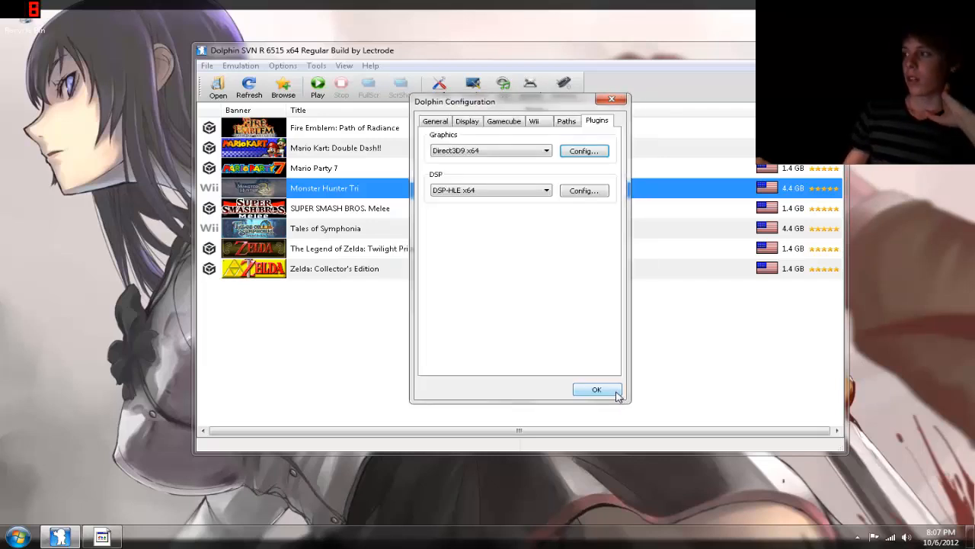
click(597, 390)
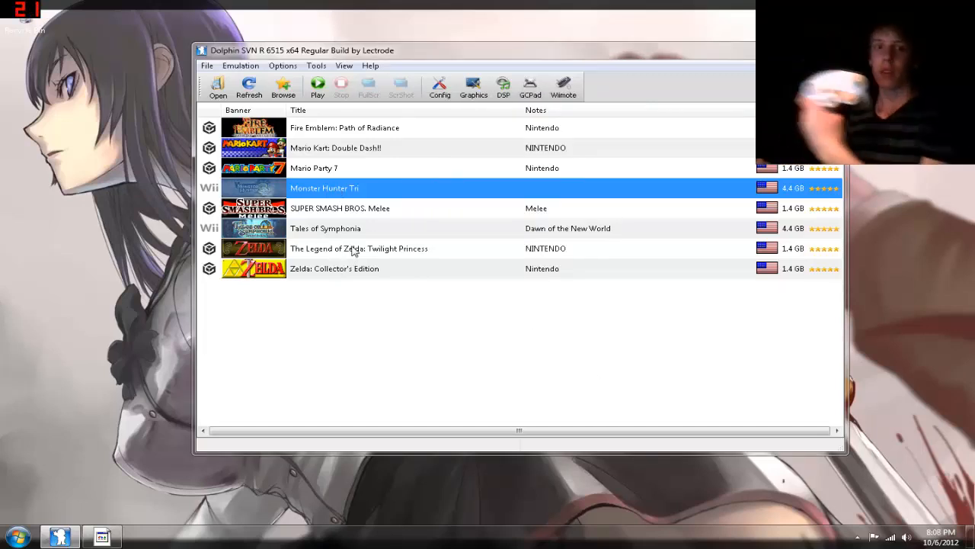
double_click(360, 249)
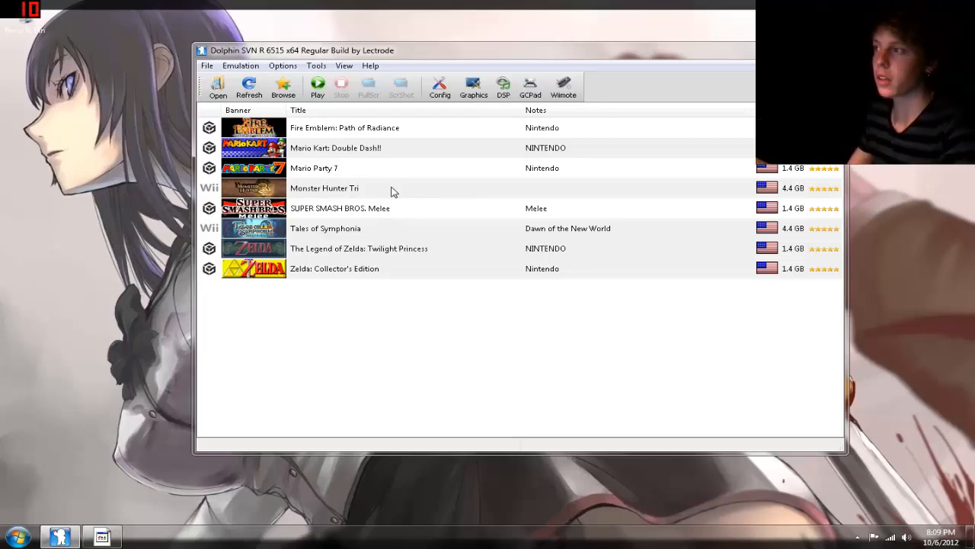
double_click(325, 187)
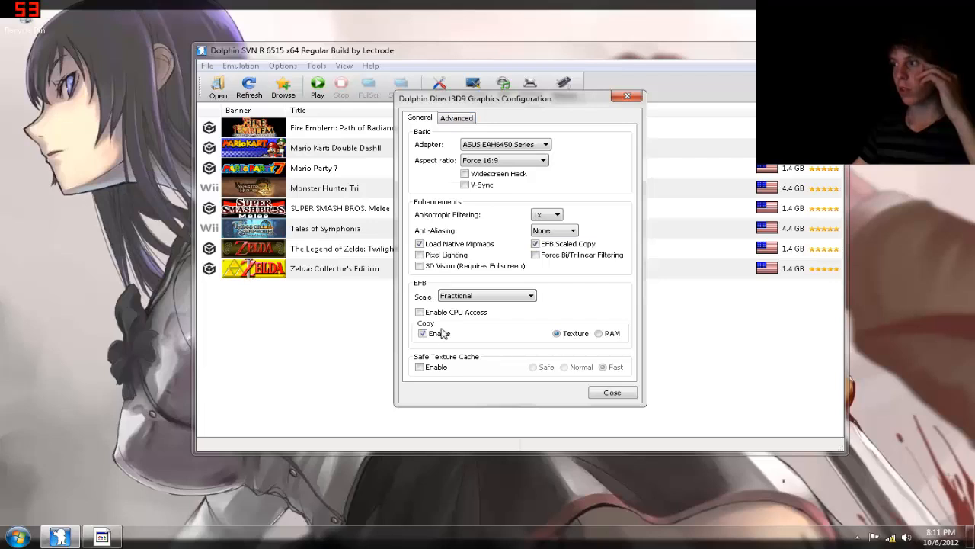
- Uncheck Enable under EFB Copy and close the graphics settings
click(423, 332)
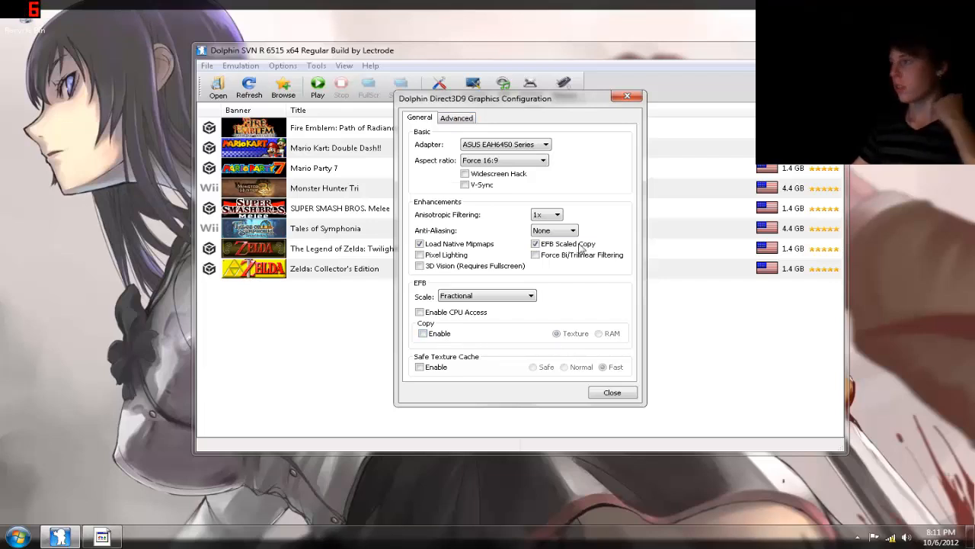
click(612, 392)
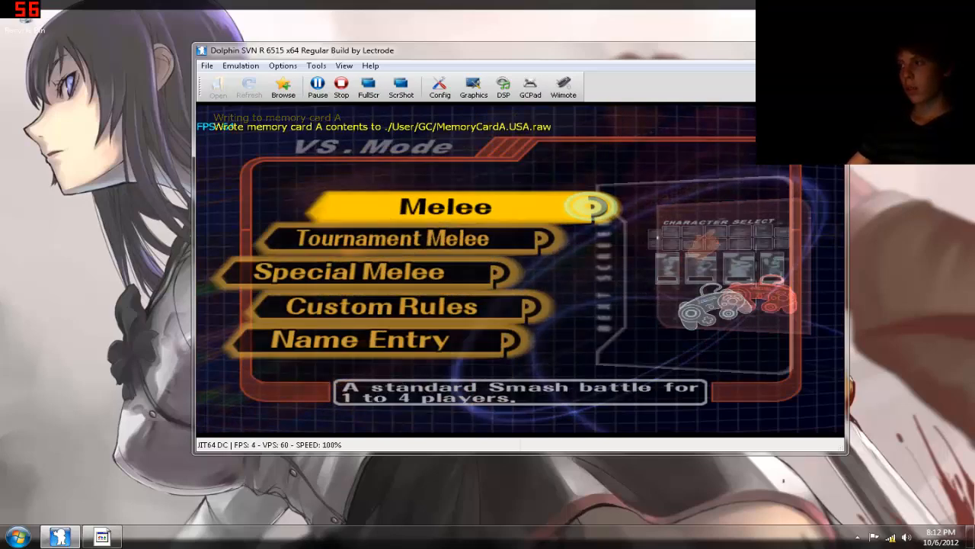
- Launch Super Smash Bros. Melee with EFB copy disabled, play a match, then stop emulation
click(445, 208)
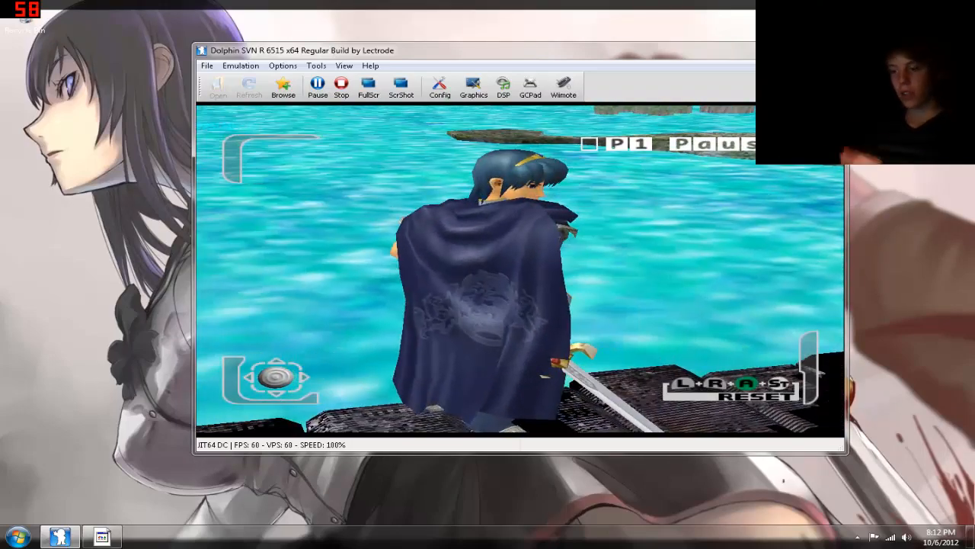
click(341, 85)
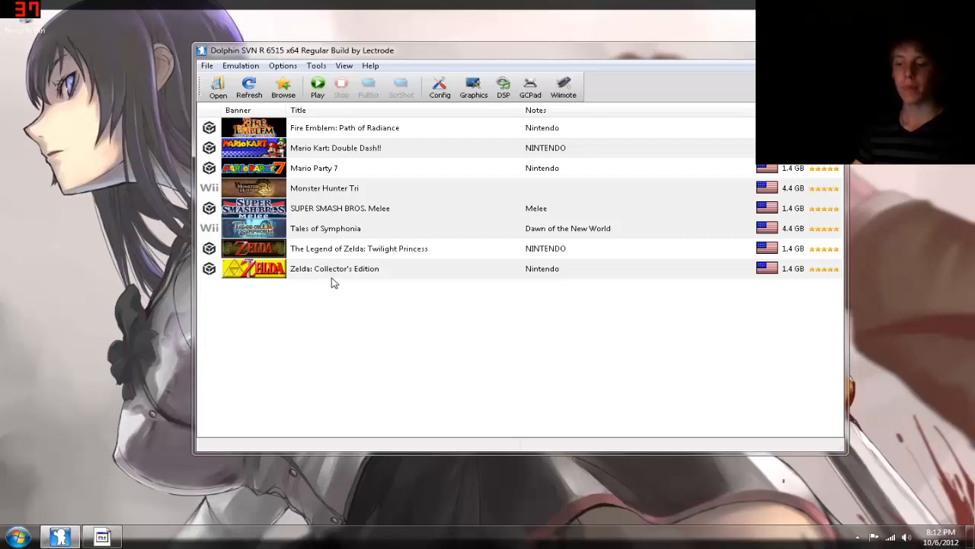
mouse_move(256, 305)
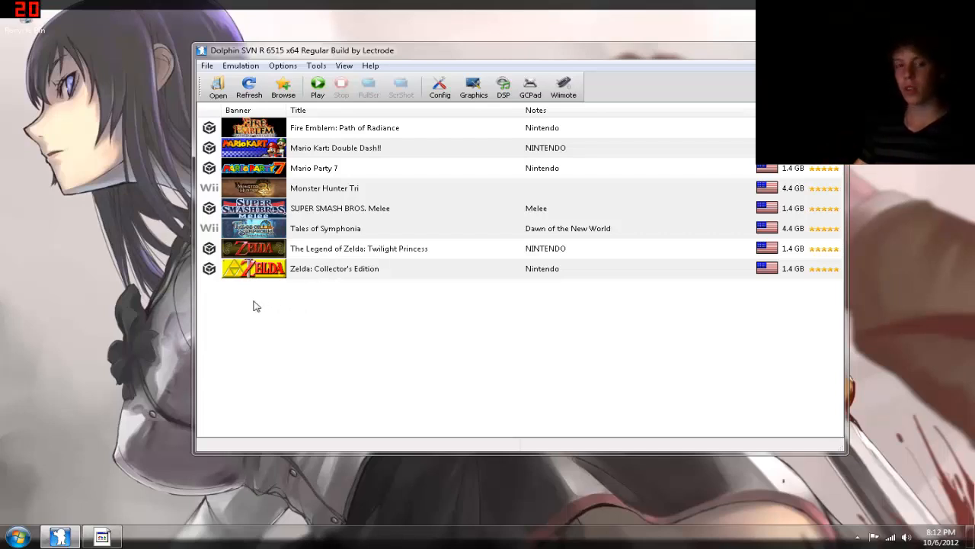